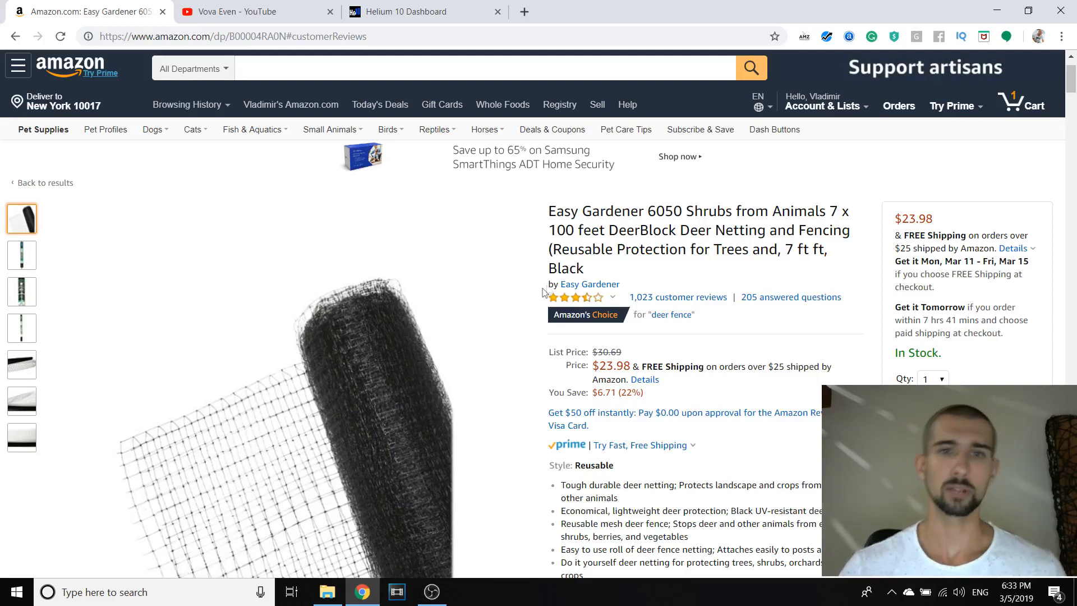
- Browse the netting photos, then open Helium 10's Review Downloader for this product
{"action": "left_click", "coordinate": [21, 255]}
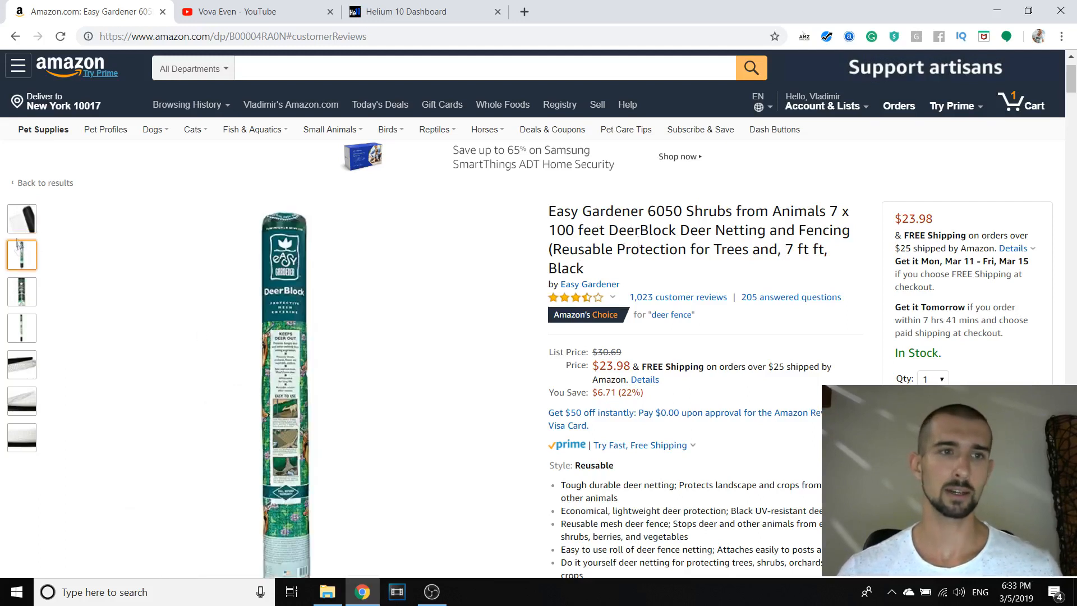
{"action": "left_click", "coordinate": [22, 218]}
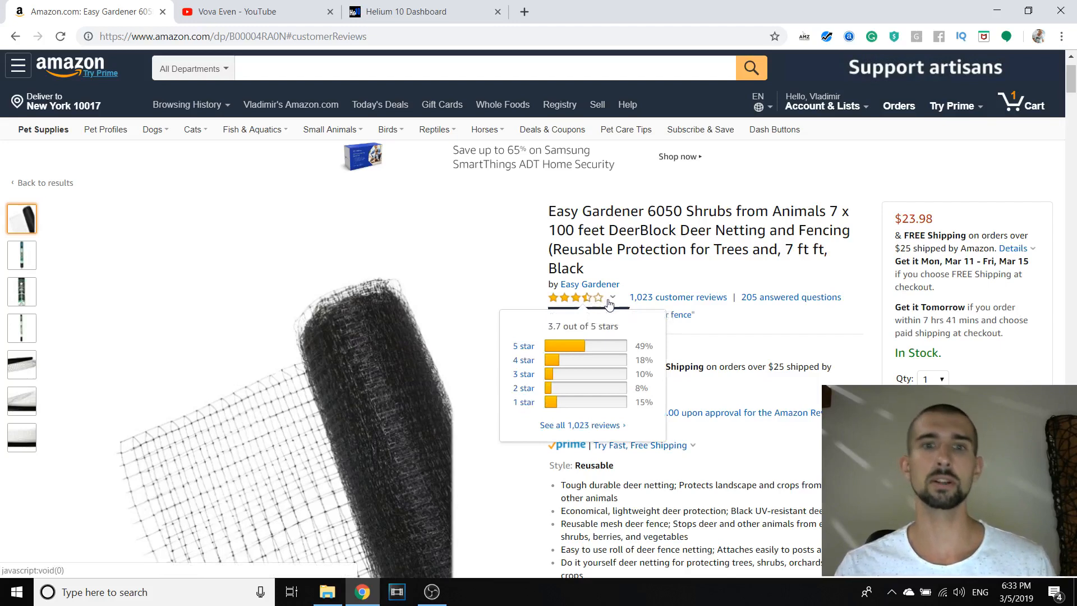
{"action": "mouse_move", "coordinate": [560, 332]}
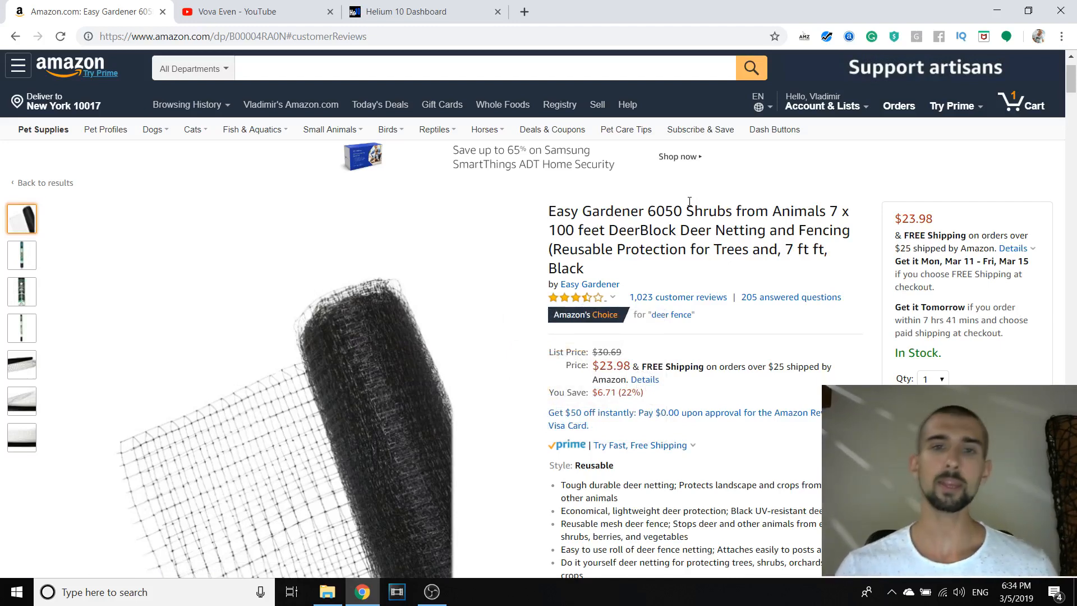
{"action": "mouse_move", "coordinate": [678, 296]}
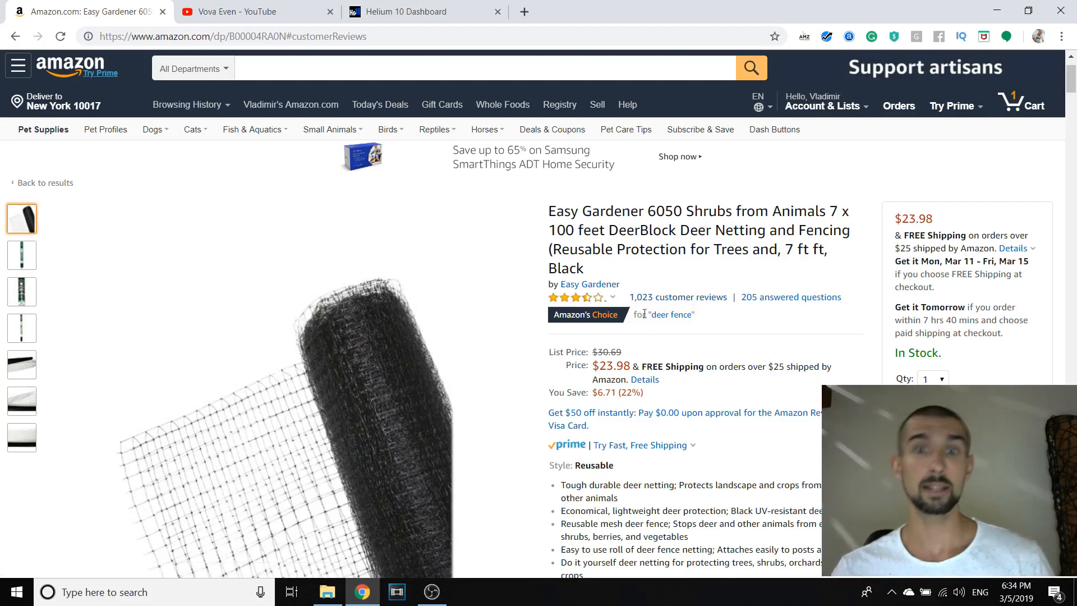
{"action": "mouse_move", "coordinate": [656, 264]}
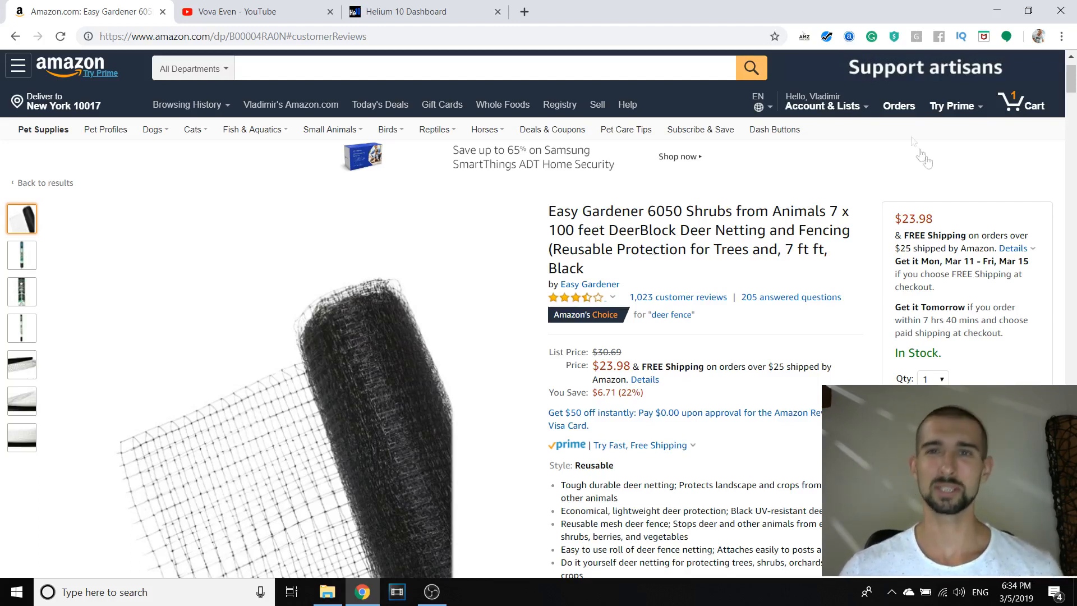
{"action": "left_click", "coordinate": [827, 37]}
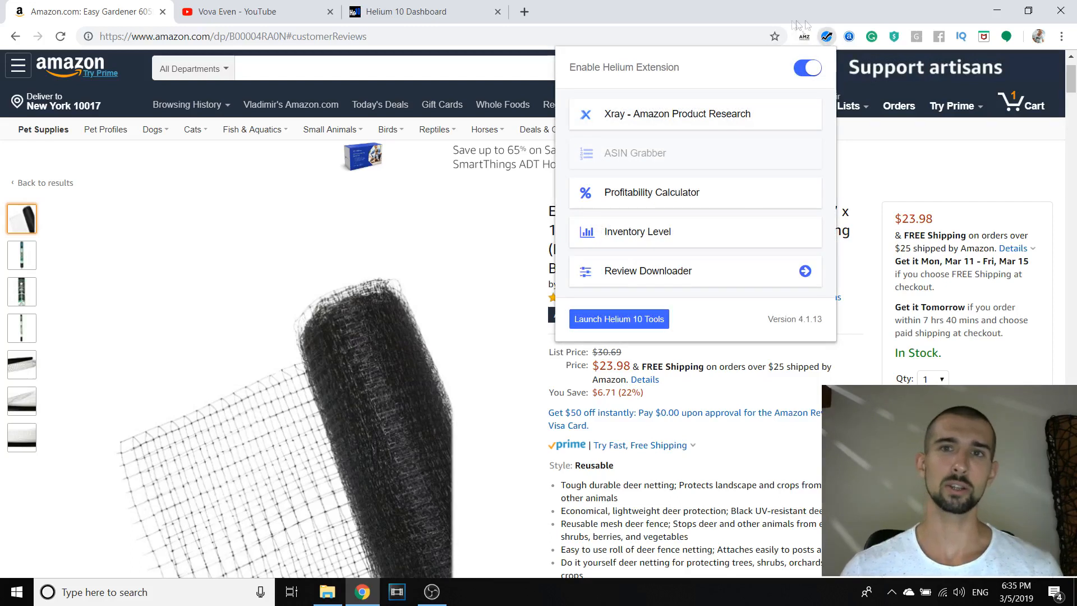
{"action": "mouse_move", "coordinate": [826, 37]}
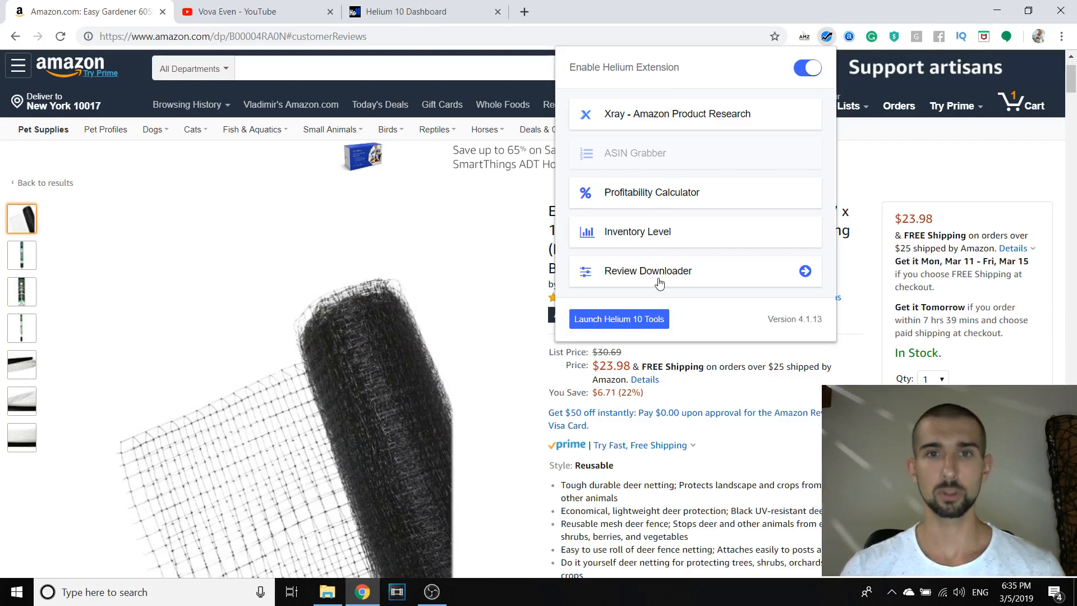
{"action": "left_click", "coordinate": [647, 271]}
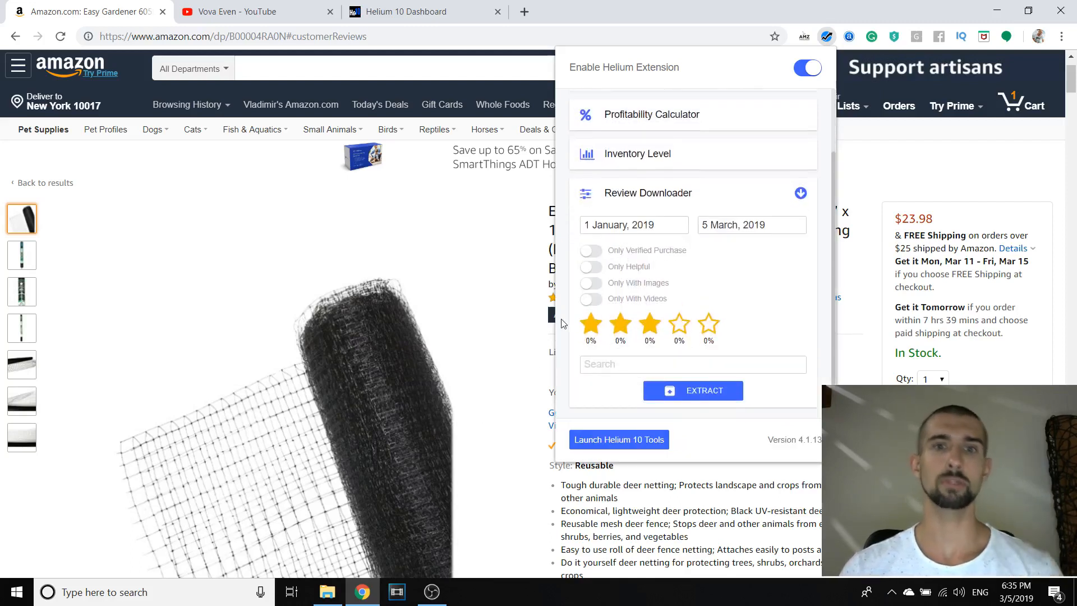
- Set the review date range to start 5 January 2012, ending 5 March 2019
{"action": "left_click", "coordinate": [750, 224]}
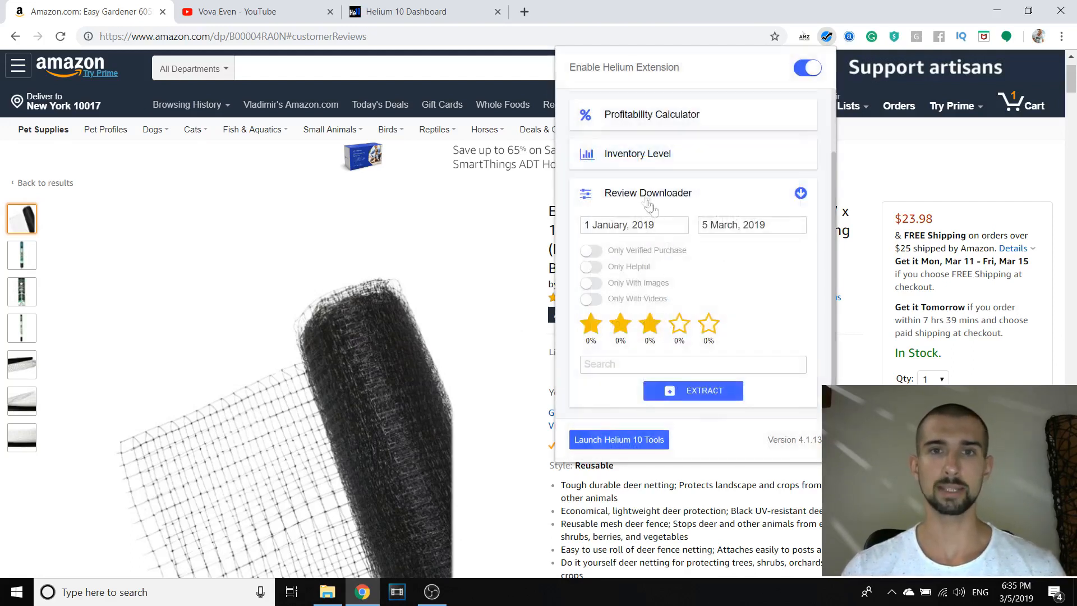
{"action": "left_click", "coordinate": [633, 224]}
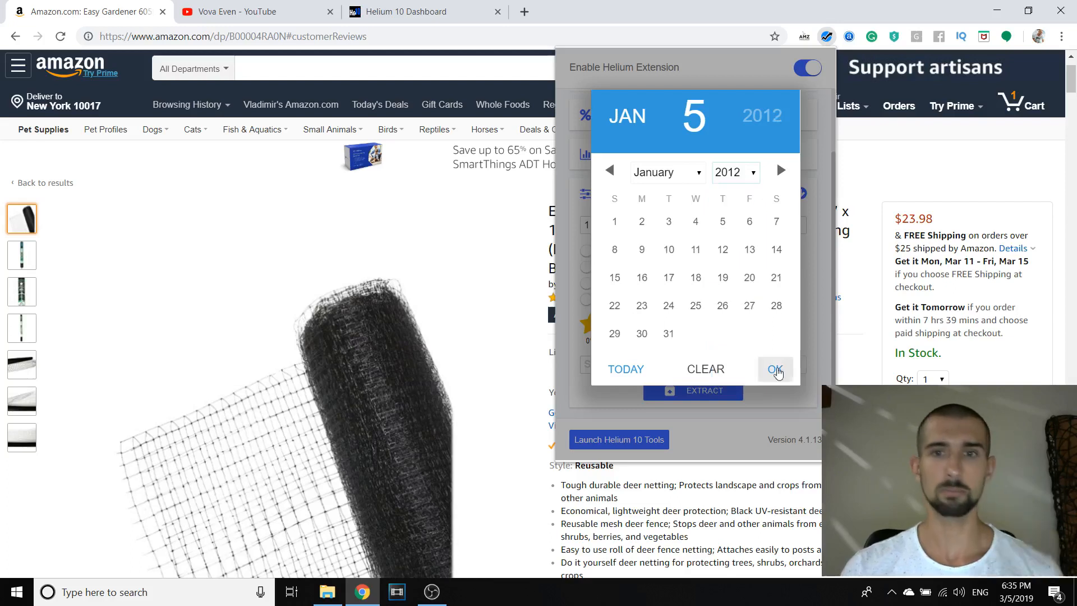
{"action": "left_click", "coordinate": [776, 370]}
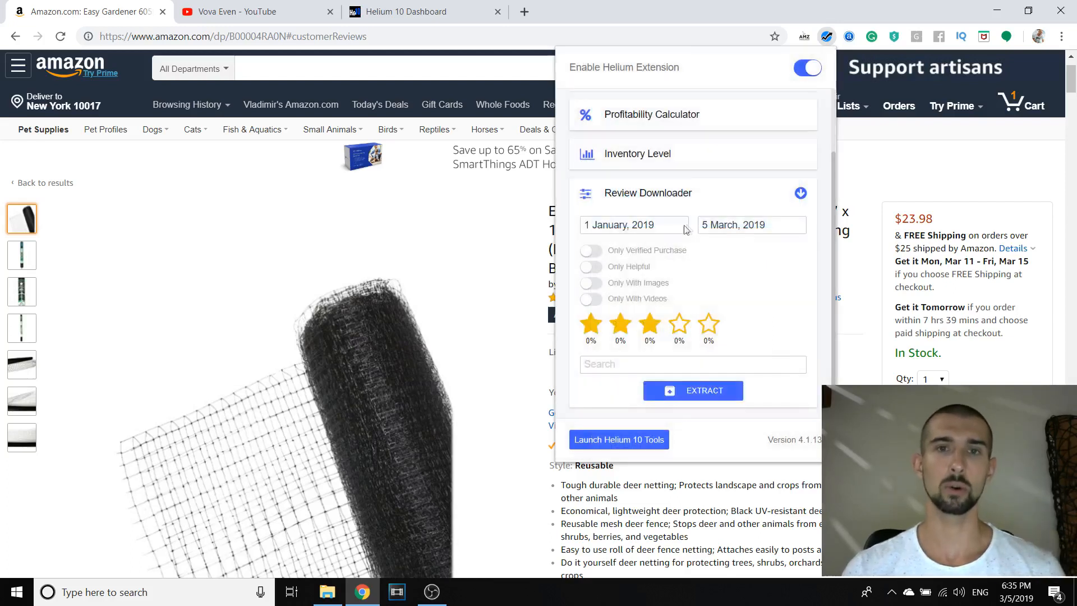
{"action": "left_click", "coordinate": [632, 225]}
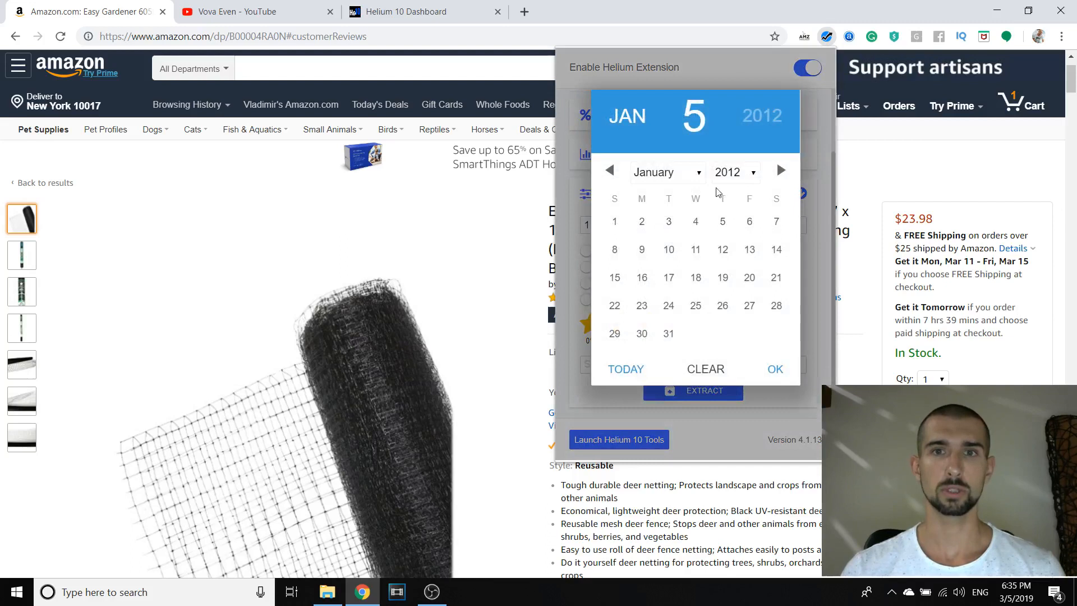
{"action": "left_click", "coordinate": [722, 221]}
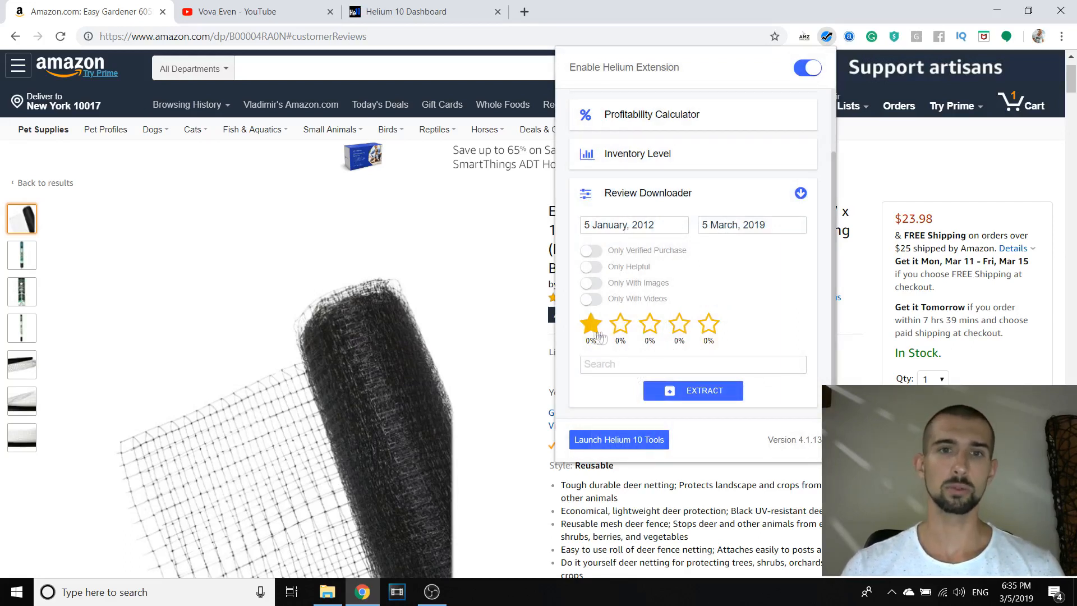
{"action": "left_click", "coordinate": [678, 324]}
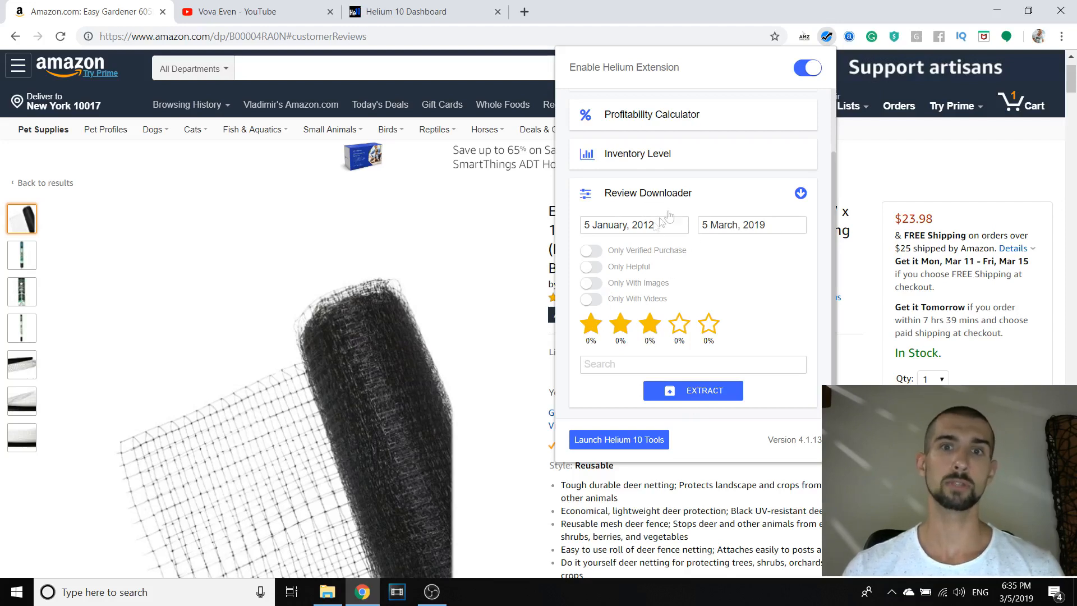
{"action": "mouse_move", "coordinate": [721, 219]}
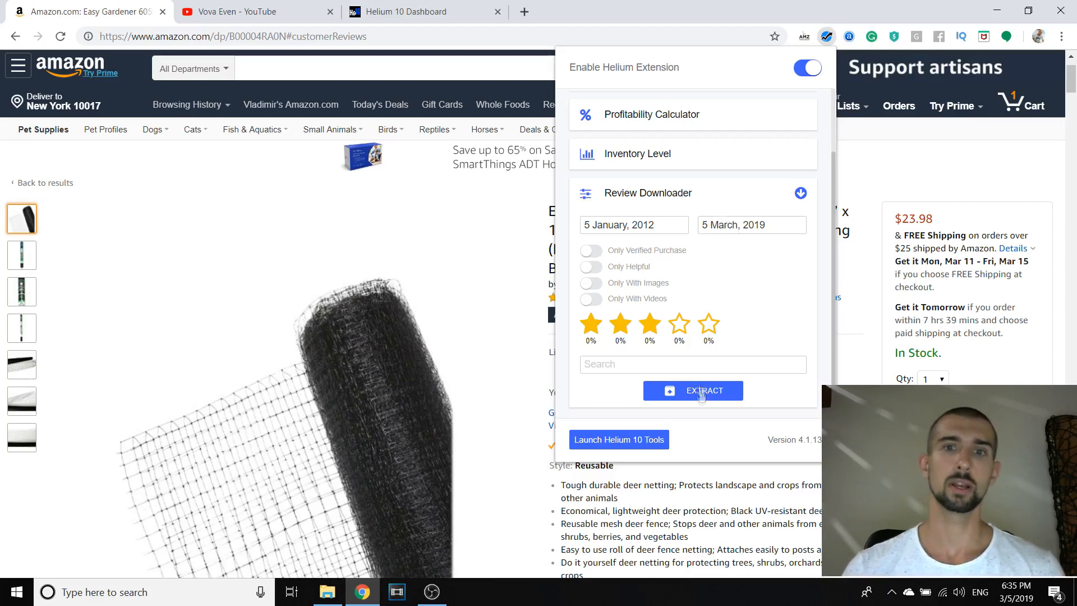
- Extract the deer netting reviews and scroll the 232 found, averaging 3.7 stars
{"action": "left_click", "coordinate": [692, 390]}
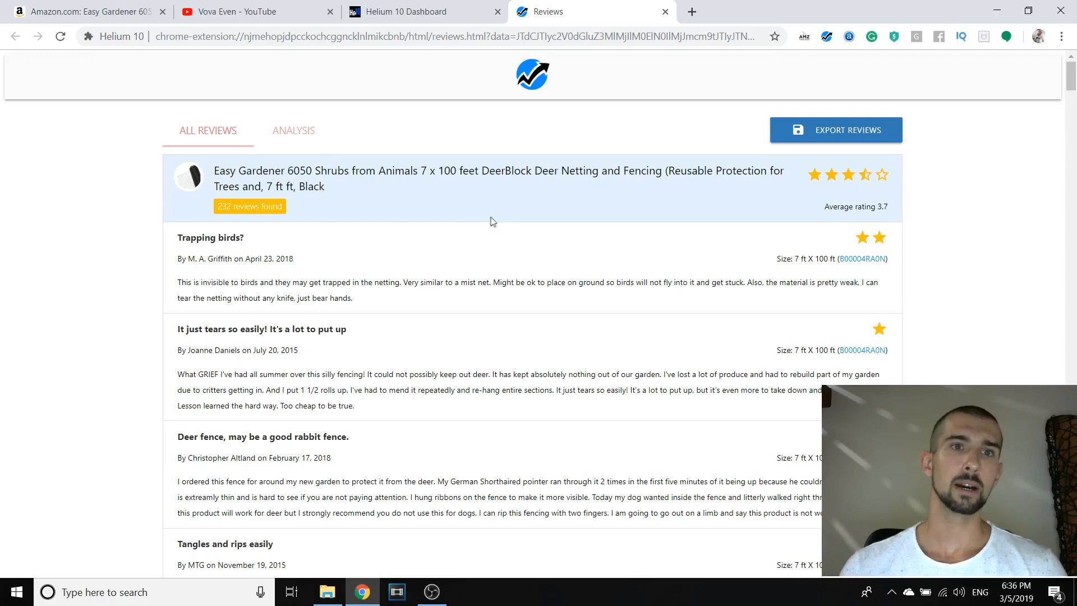
{"action": "scroll", "scroll_direction": "down", "scroll_amount": 3}
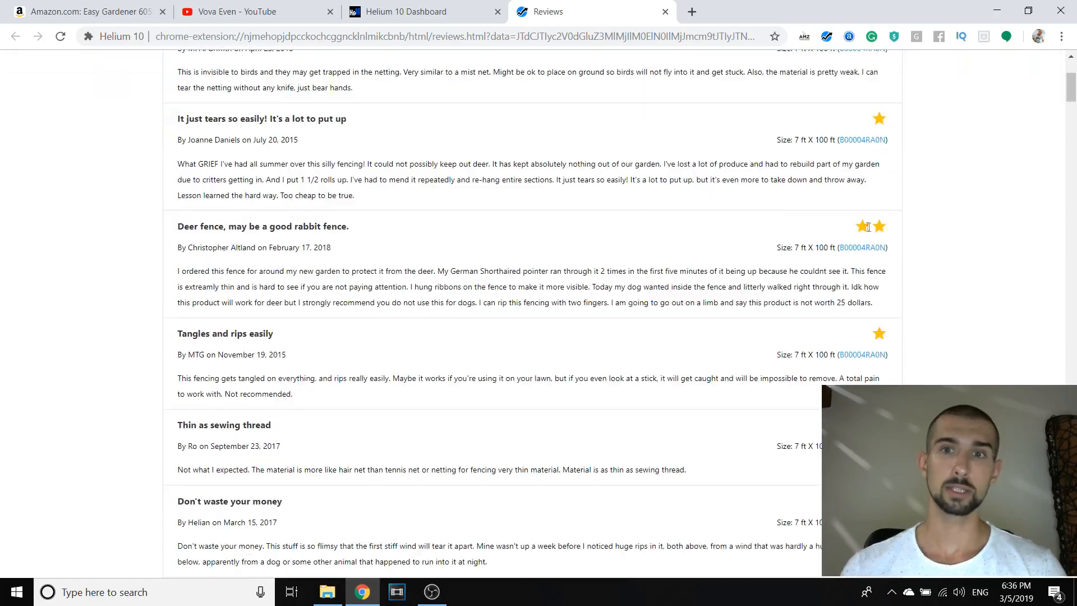
{"action": "scroll", "scroll_direction": "down", "scroll_amount": 3}
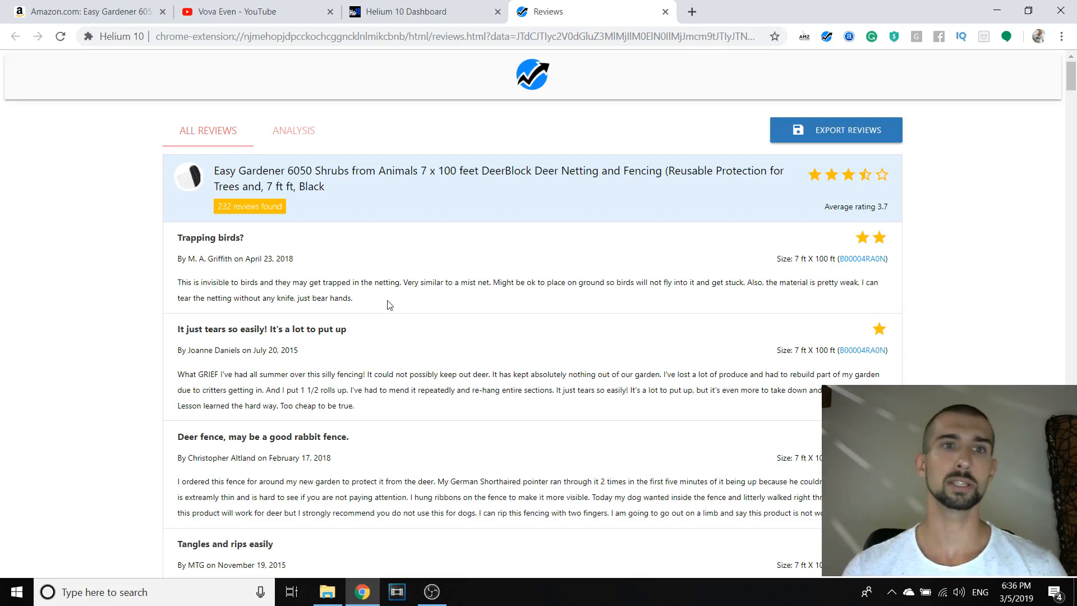
{"action": "mouse_move", "coordinate": [318, 276]}
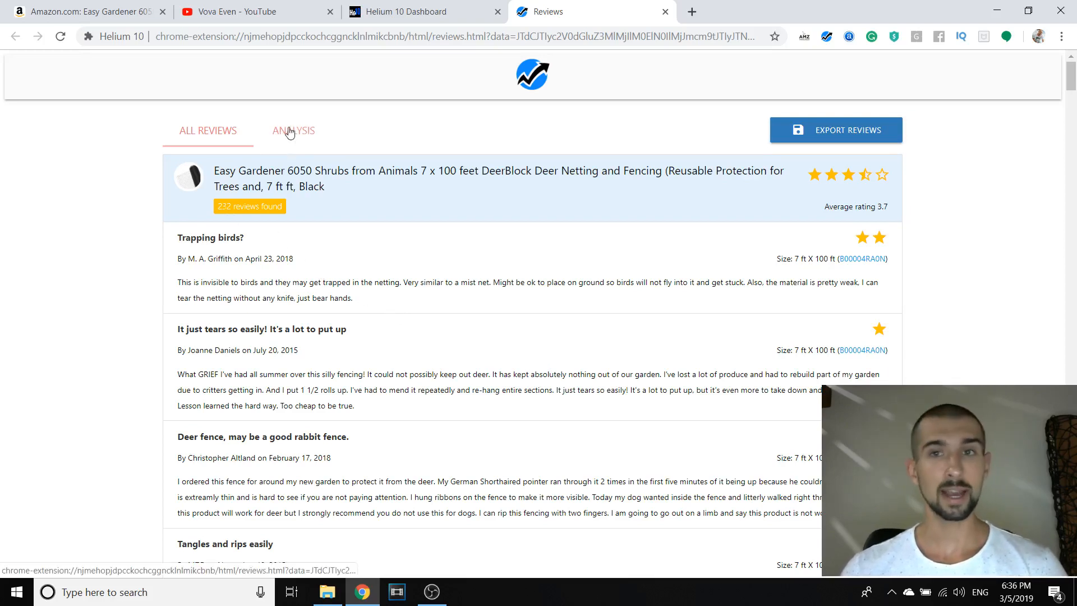
- Switch to the Analysis tab and scroll through the 337 recurring review phrases
{"action": "left_click", "coordinate": [294, 131]}
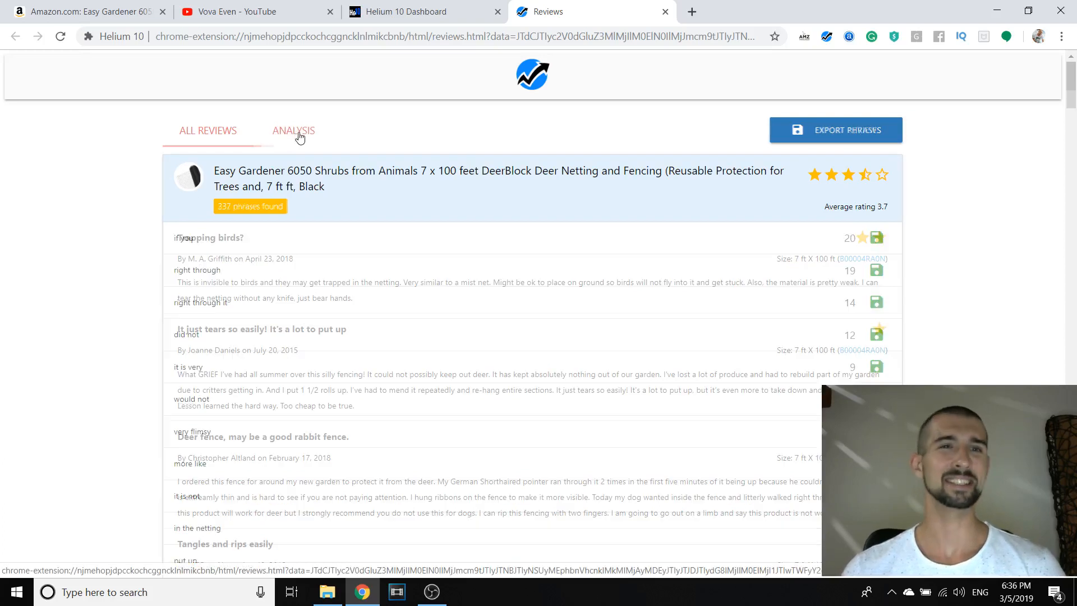
{"action": "left_click", "coordinate": [294, 131]}
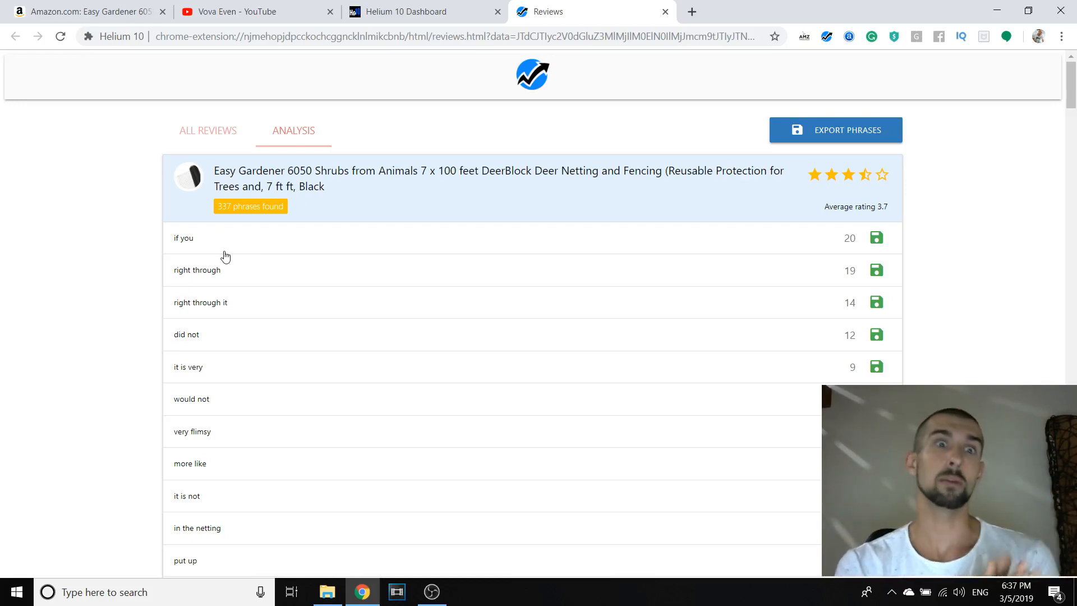
{"action": "mouse_move", "coordinate": [195, 249]}
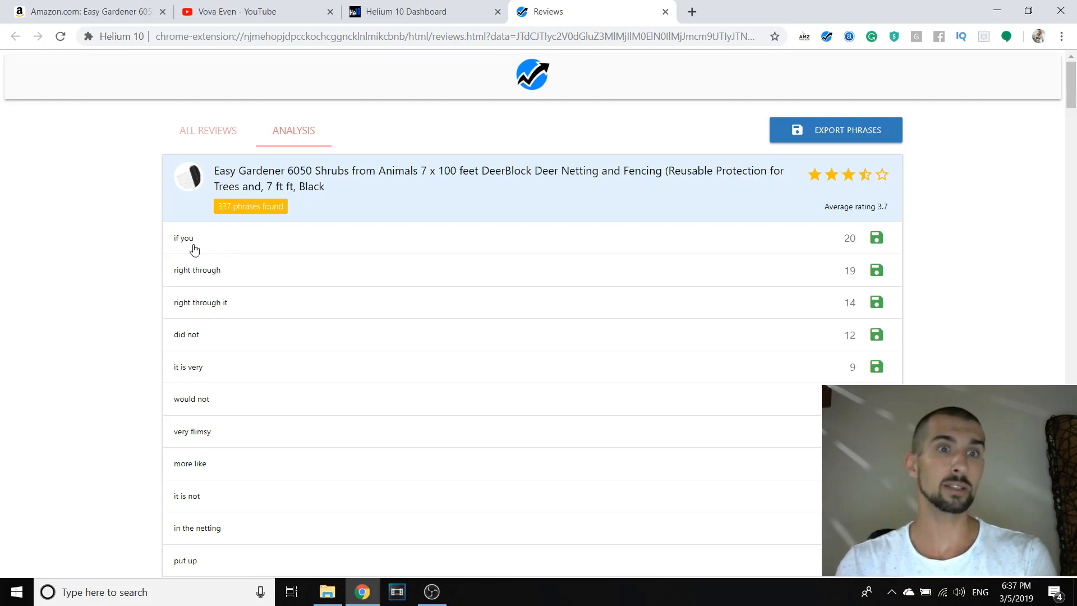
{"action": "mouse_move", "coordinate": [356, 195]}
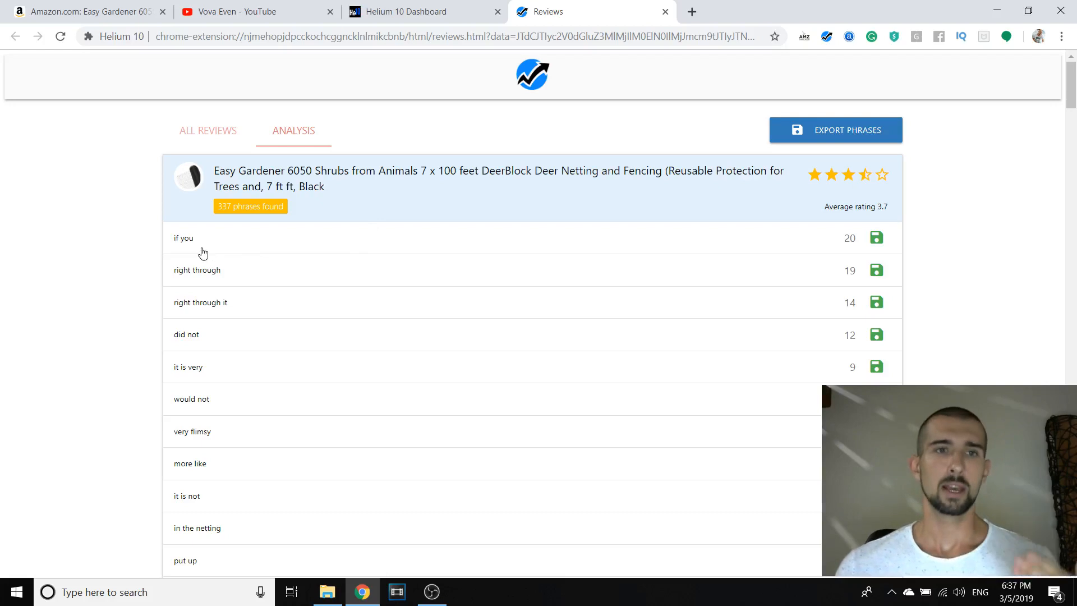
{"action": "mouse_move", "coordinate": [851, 250]}
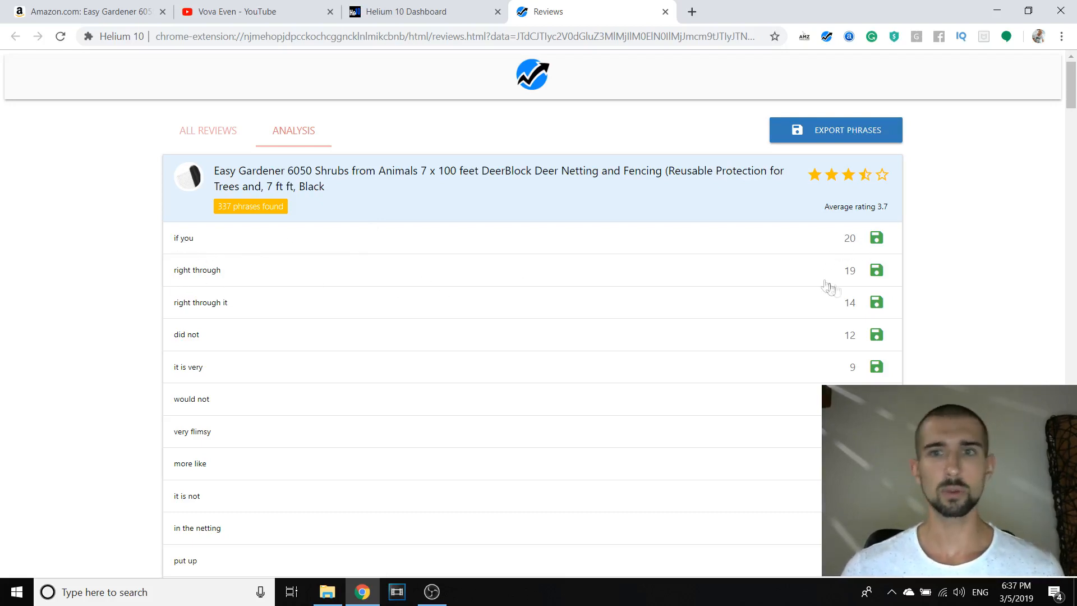
{"action": "scroll", "scroll_direction": "down", "scroll_amount": 3}
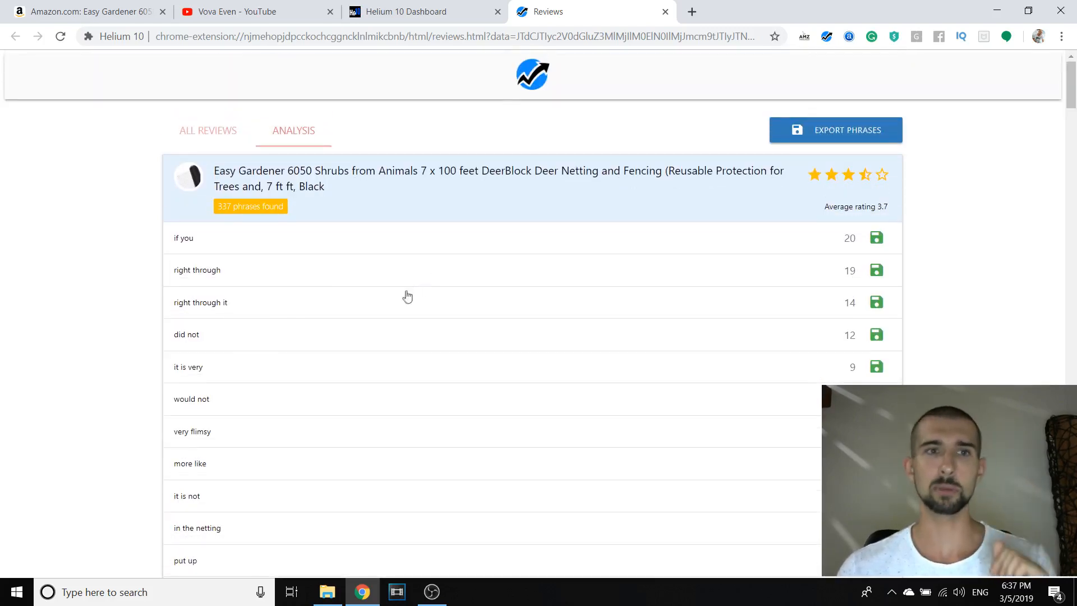
{"action": "scroll", "scroll_direction": "down", "scroll_amount": 3}
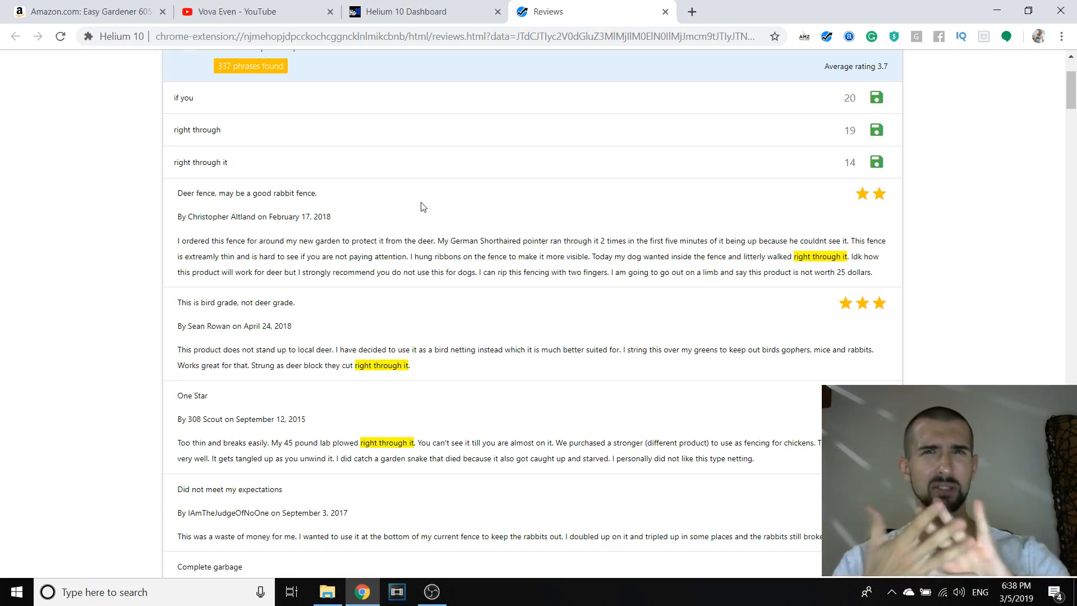
- Scroll the phrase analysis and collapse the reviews under 'right through it'
{"action": "scroll", "scroll_direction": "down", "scroll_amount": 3}
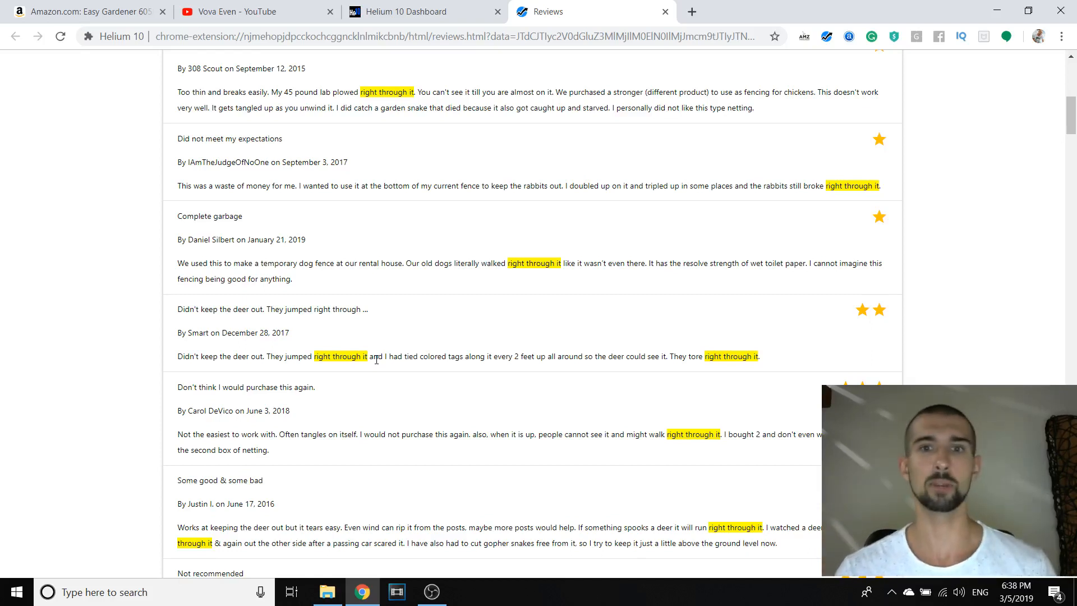
{"action": "scroll", "scroll_direction": "down", "scroll_amount": 3}
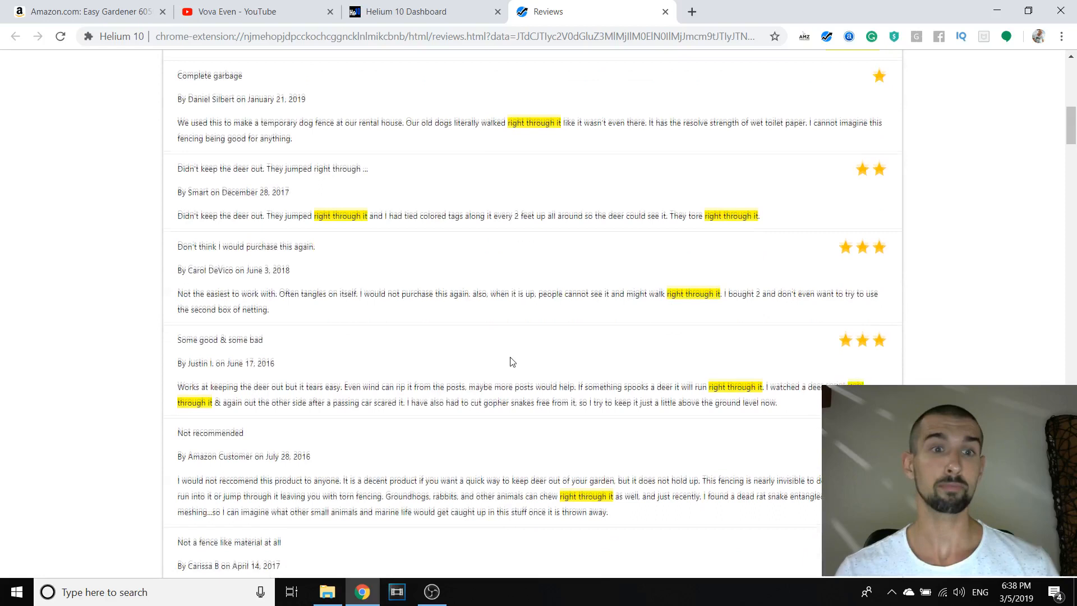
{"action": "scroll", "scroll_direction": "down", "scroll_amount": 3}
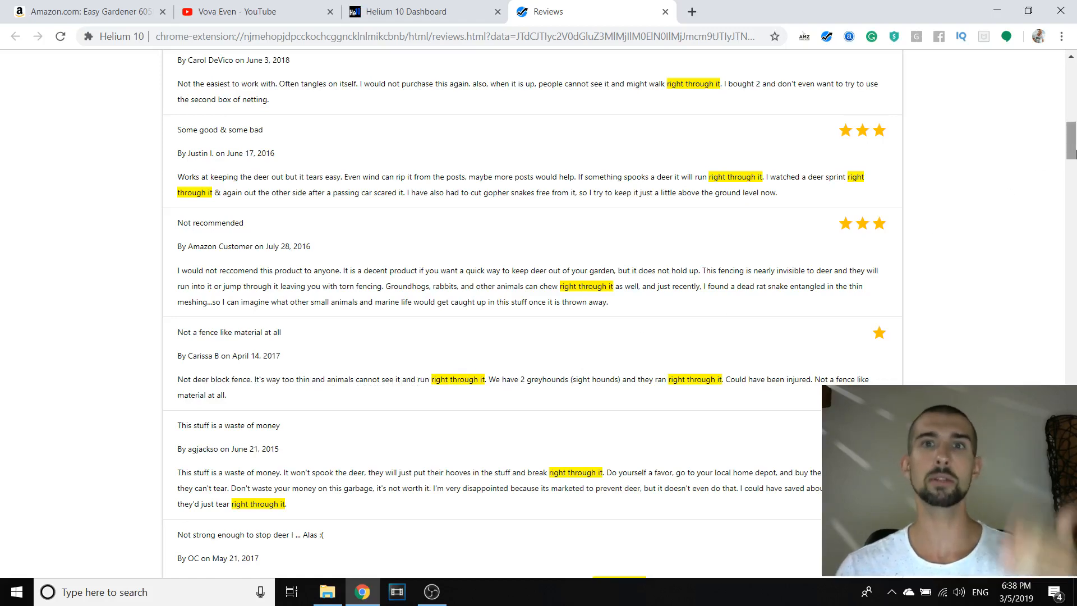
{"action": "left_click", "coordinate": [293, 131]}
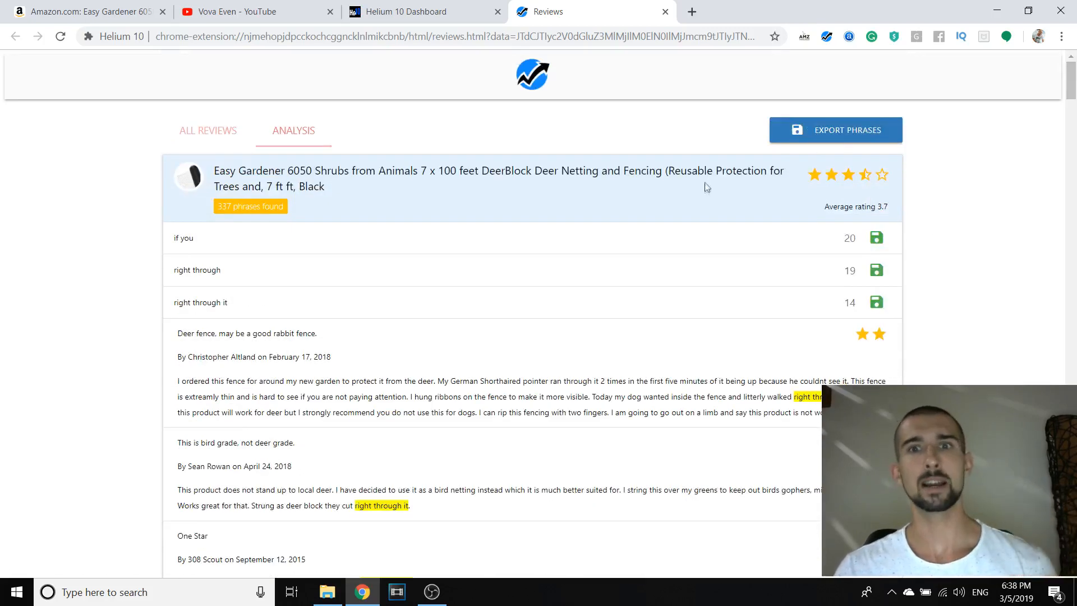
{"action": "mouse_move", "coordinate": [701, 209]}
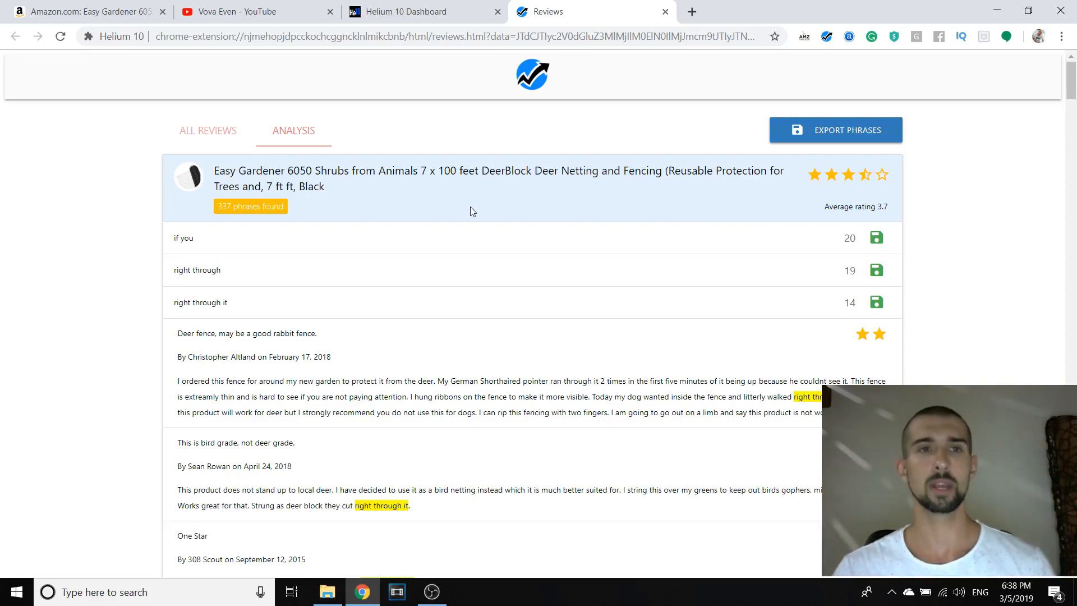
{"action": "left_click", "coordinate": [201, 302]}
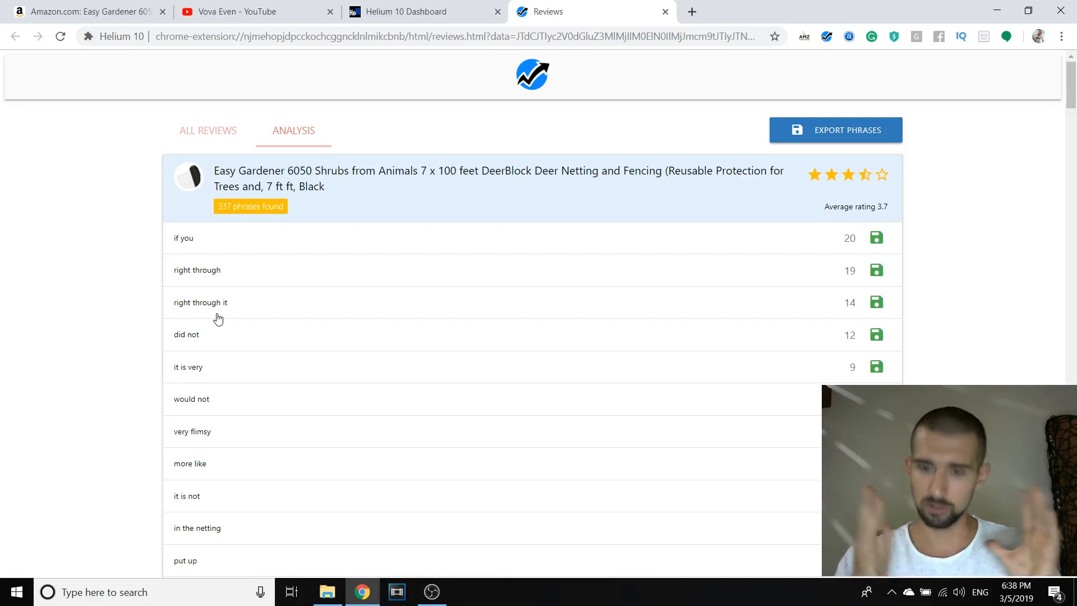
{"action": "scroll", "scroll_direction": "down", "scroll_amount": 3}
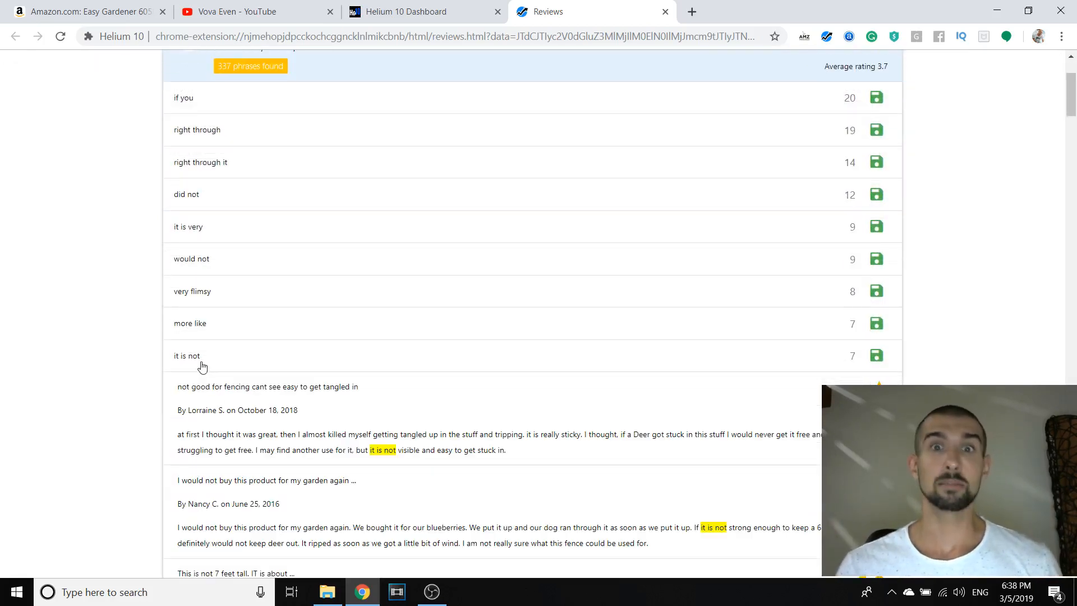
{"action": "scroll", "scroll_direction": "down", "scroll_amount": 3}
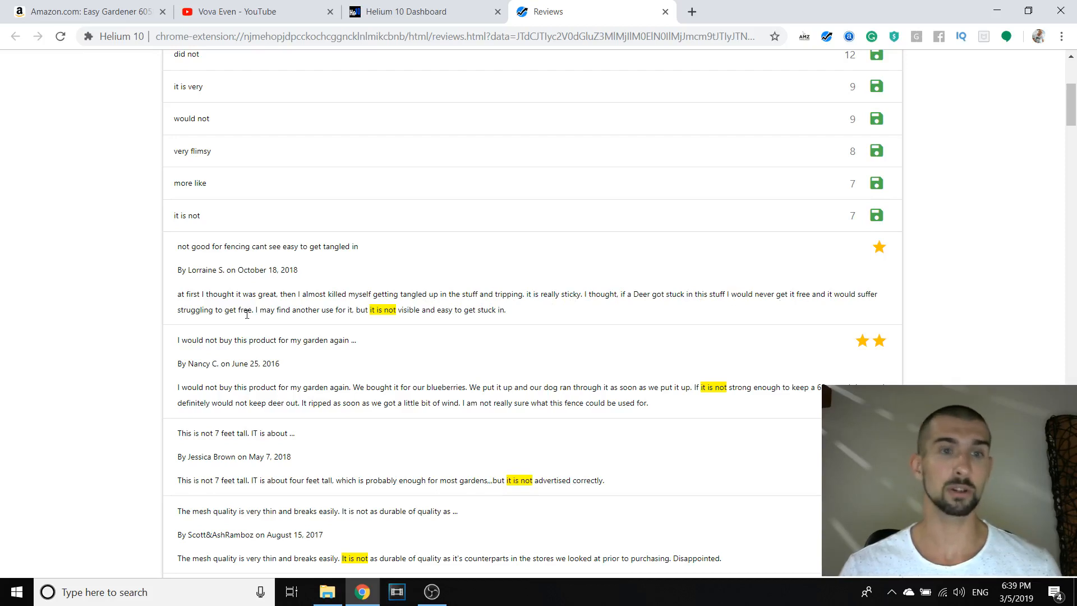
{"action": "mouse_move", "coordinate": [357, 321]}
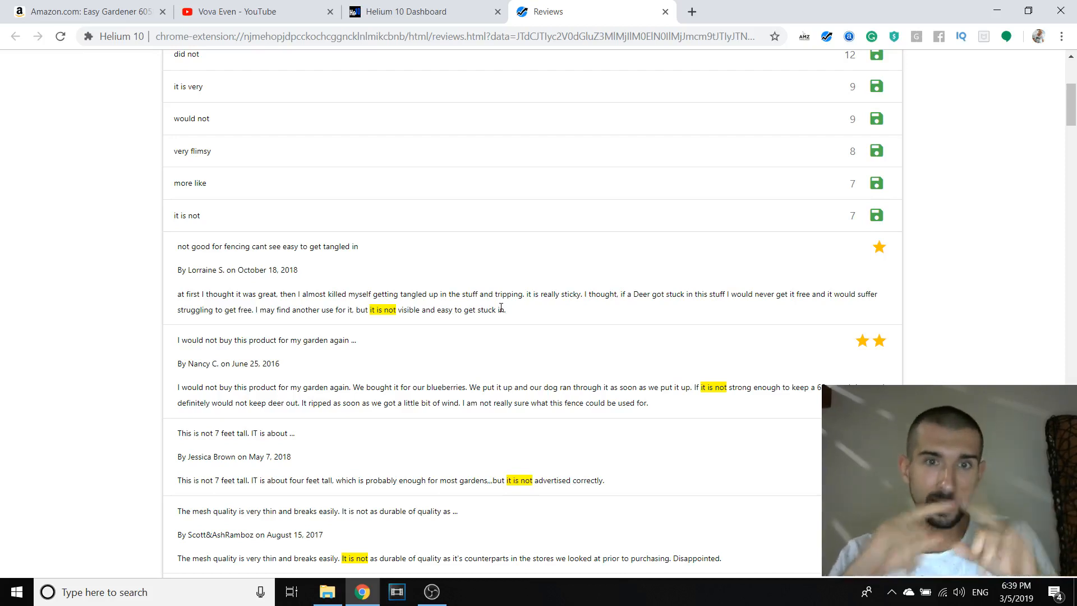
{"action": "scroll", "scroll_direction": "down", "scroll_amount": 3}
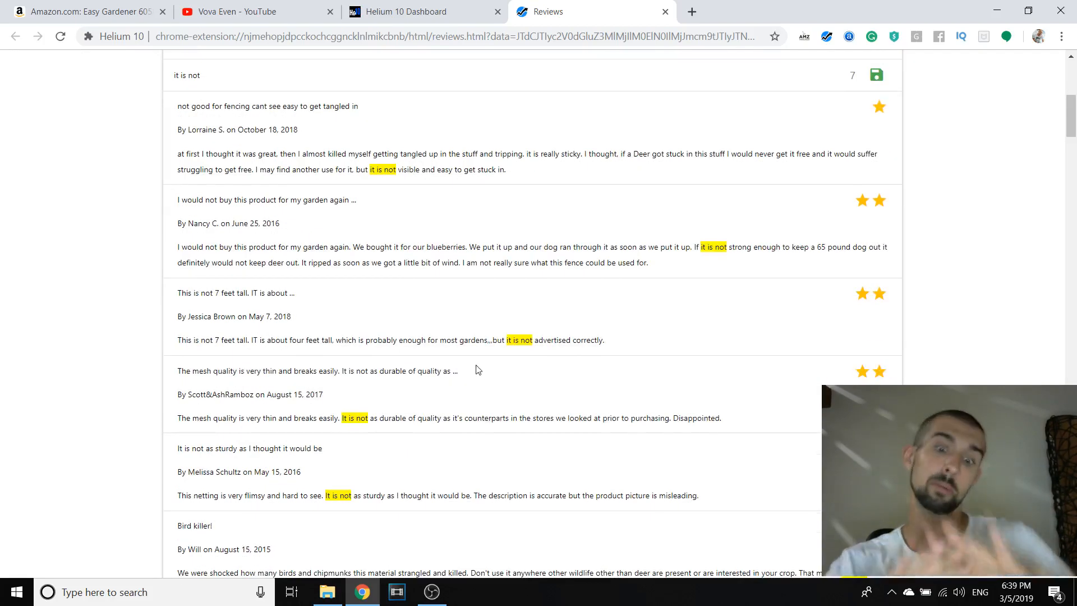
{"action": "mouse_move", "coordinate": [273, 423]}
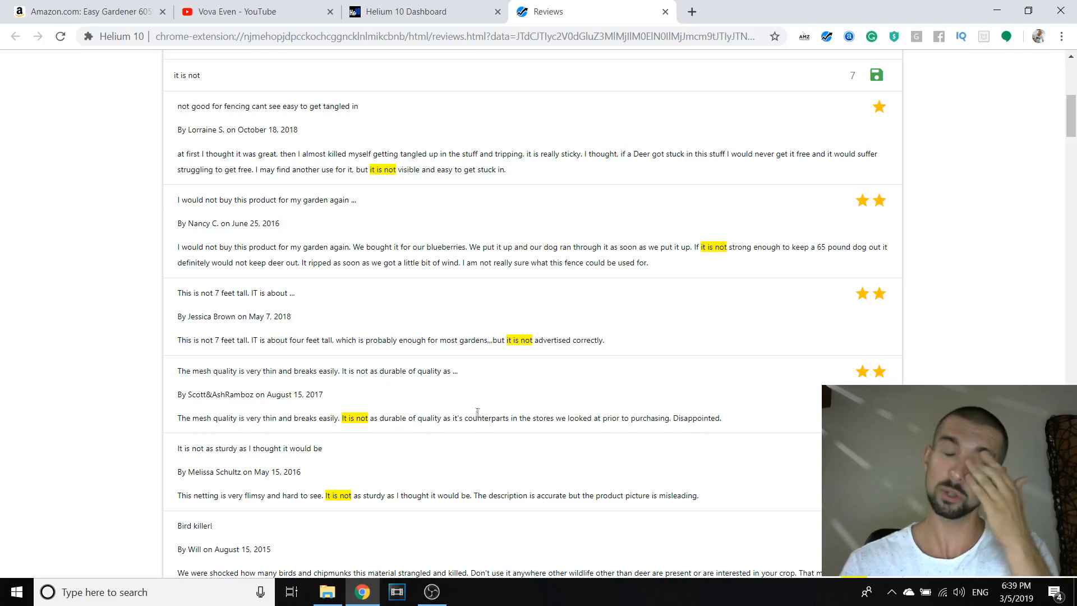
{"action": "scroll", "scroll_direction": "down", "scroll_amount": 3}
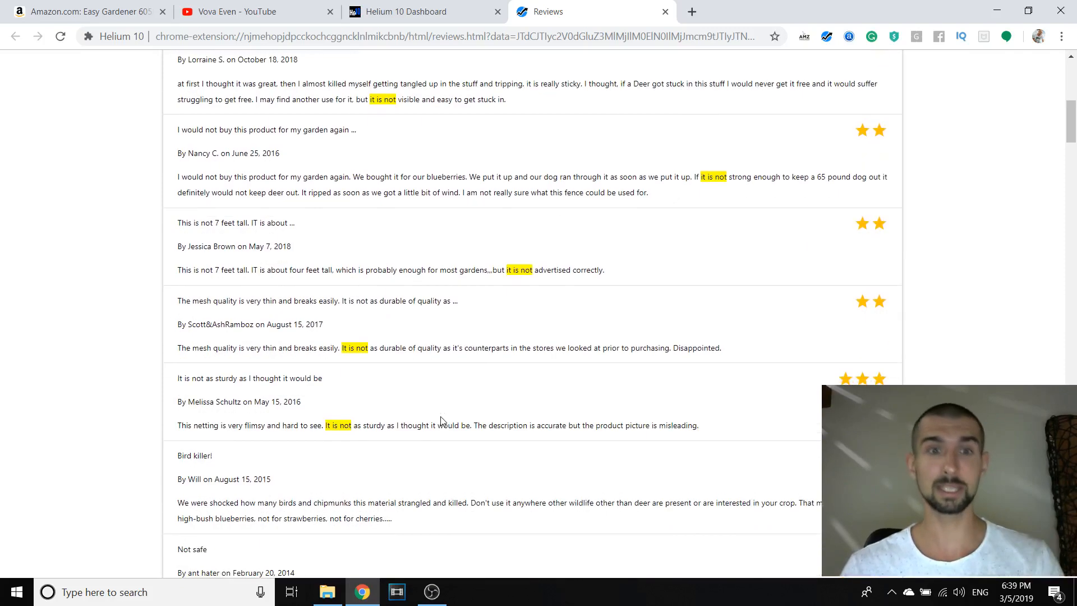
{"action": "scroll", "scroll_direction": "down", "scroll_amount": 3}
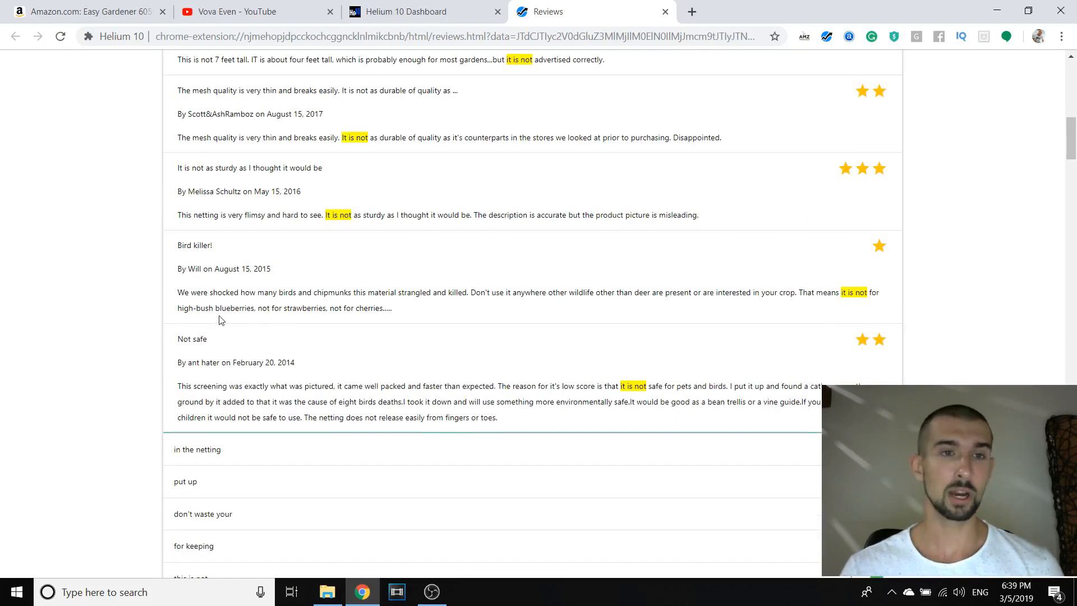
{"action": "mouse_move", "coordinate": [709, 305]}
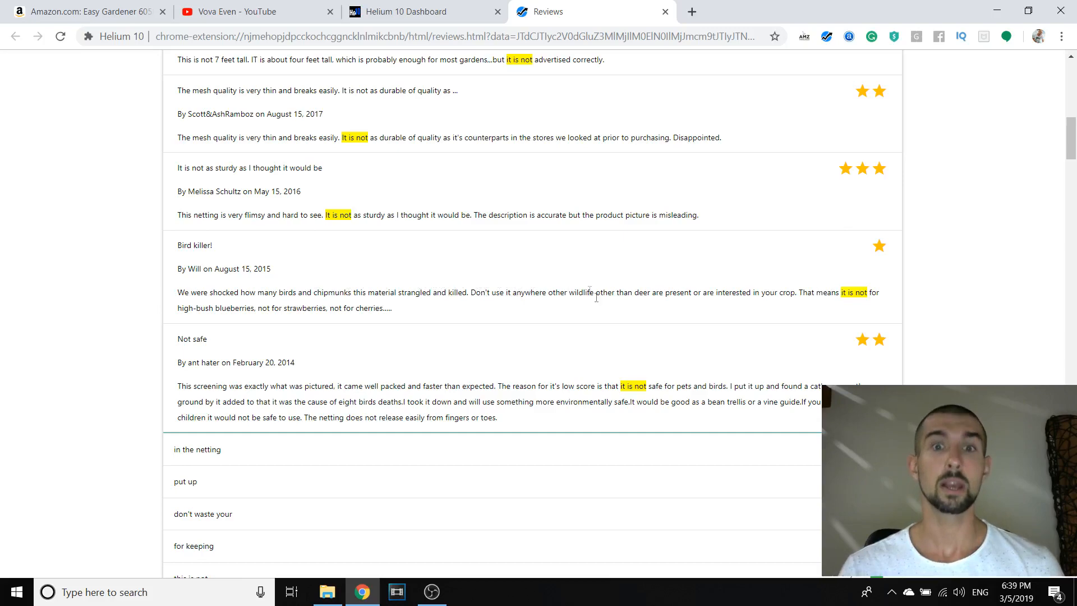
{"action": "scroll", "scroll_direction": "up", "scroll_amount": 3}
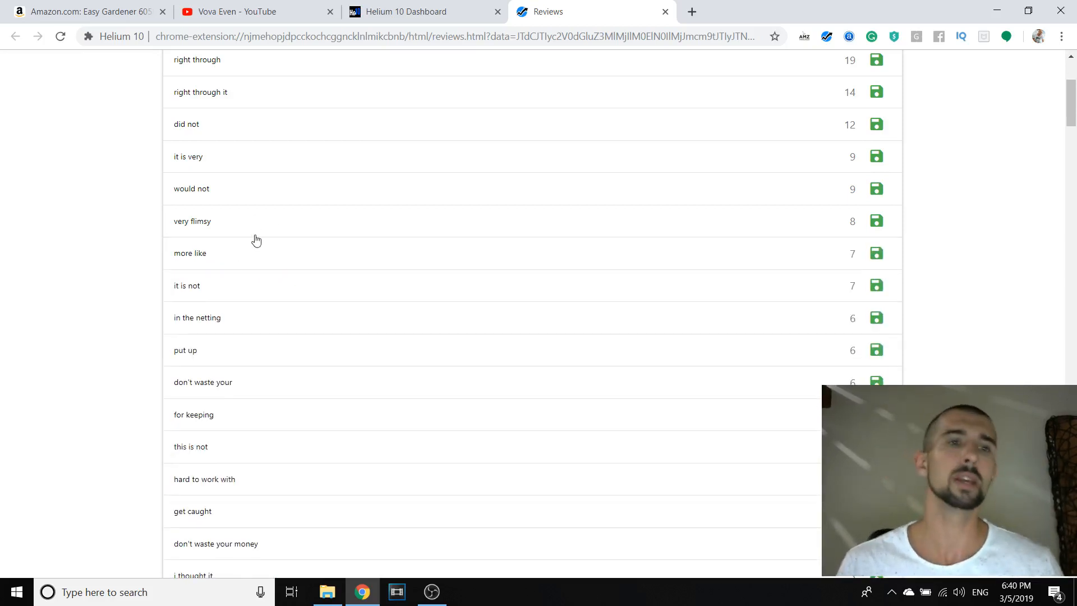
{"action": "scroll", "scroll_direction": "down", "scroll_amount": 3}
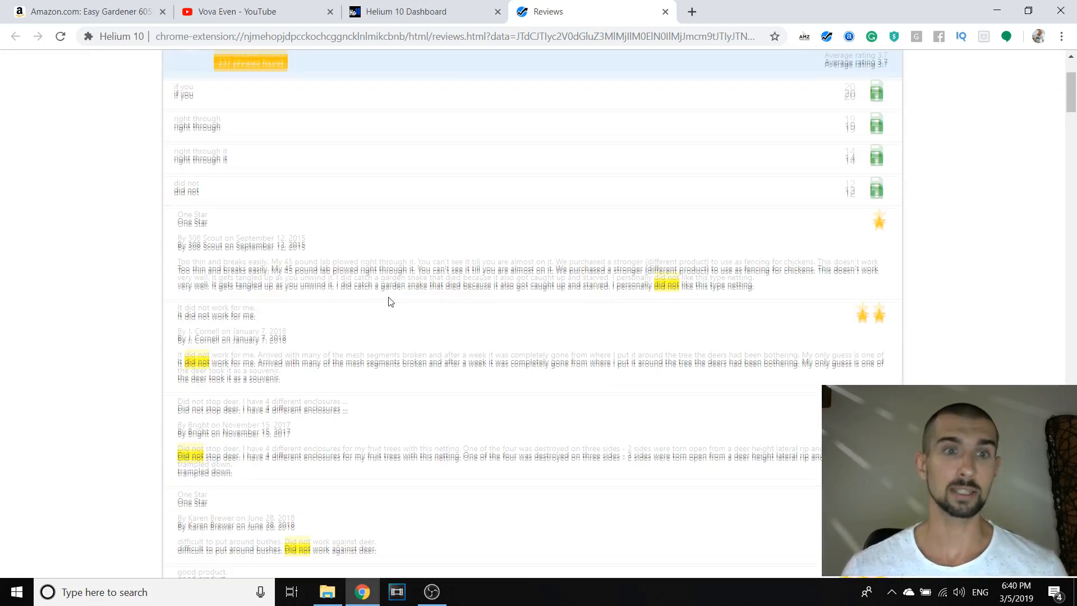
{"action": "scroll", "scroll_direction": "down", "scroll_amount": 3}
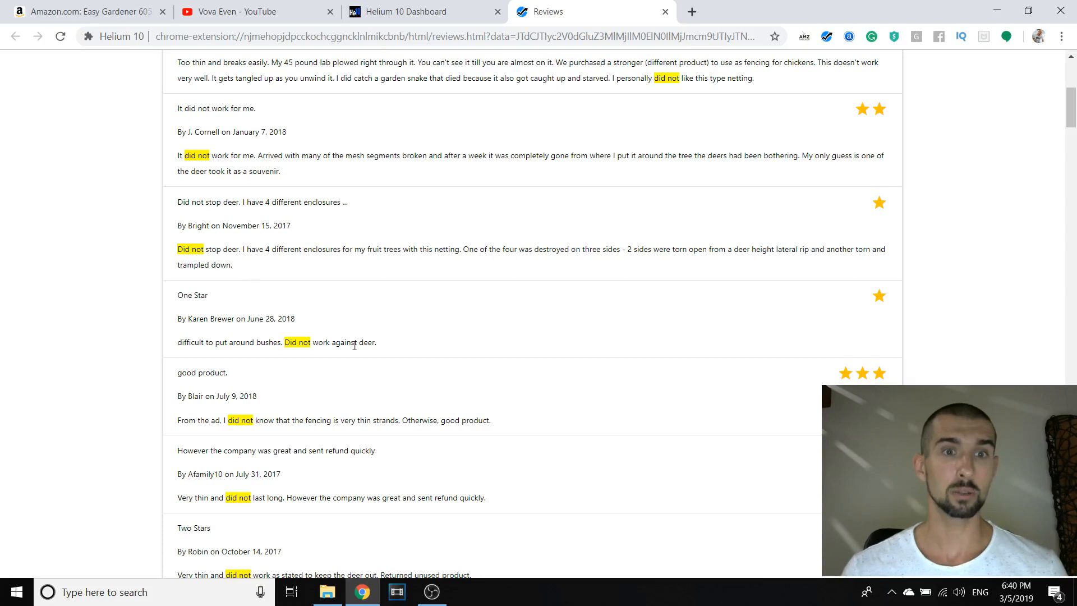
{"action": "scroll", "scroll_direction": "down", "scroll_amount": 3}
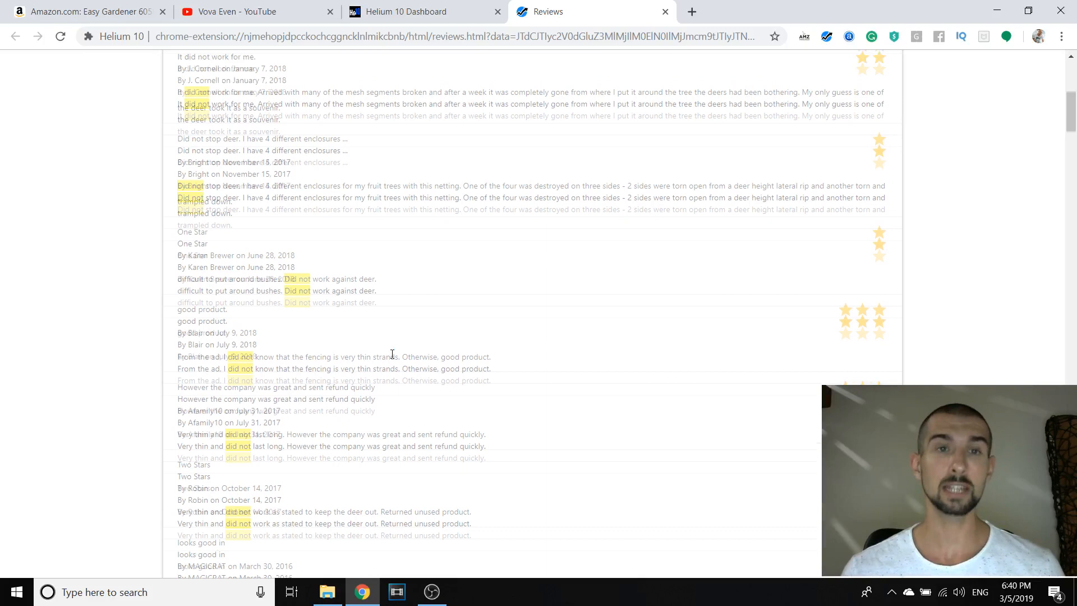
{"action": "left_click", "coordinate": [293, 61]}
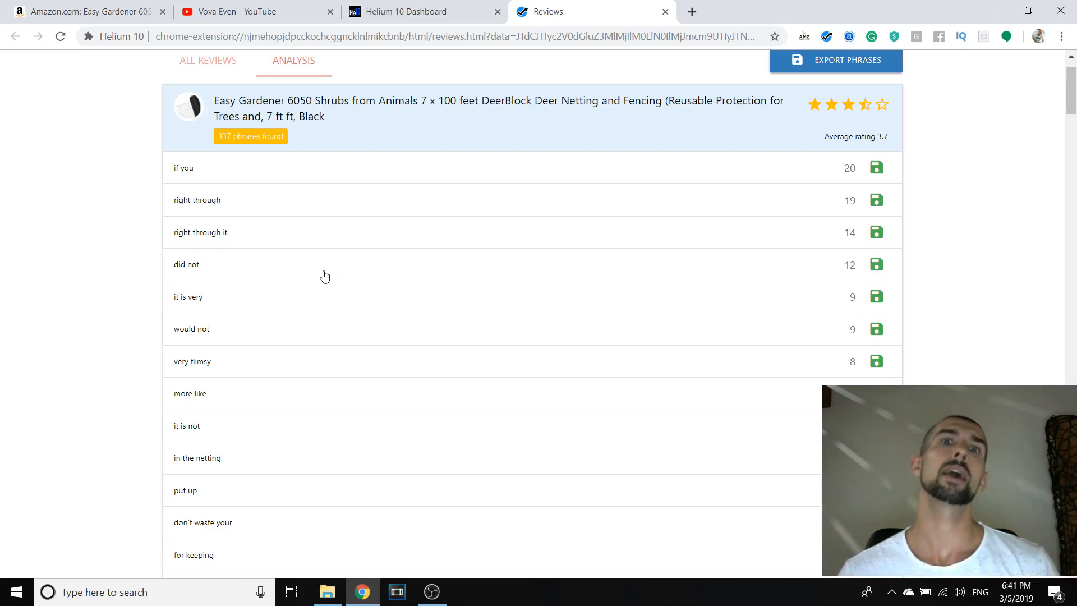
{"action": "mouse_move", "coordinate": [371, 296]}
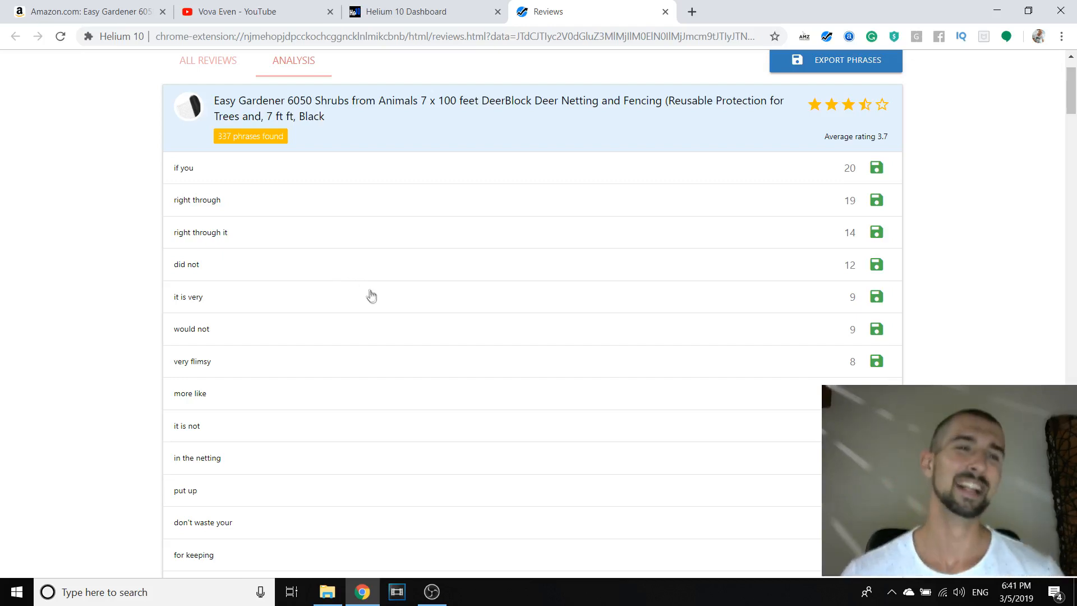
{"action": "scroll", "scroll_direction": "down", "scroll_amount": 3}
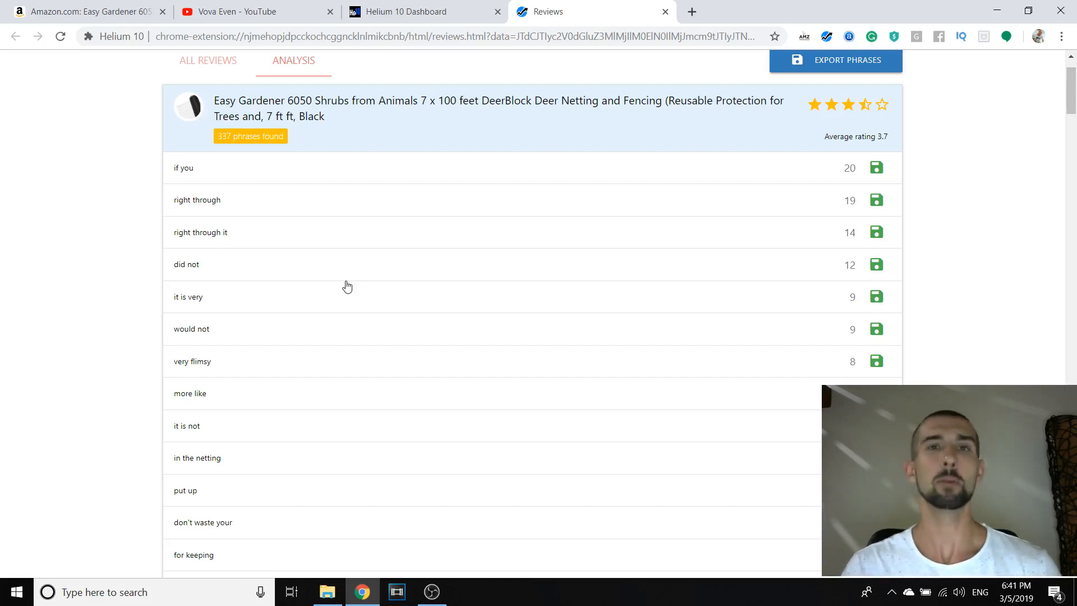
- Show the YouTube channel, then the Helium 10 dashboard with Platinum $48.50 and Diamond $98.50 plans
{"action": "left_click", "coordinate": [237, 12]}
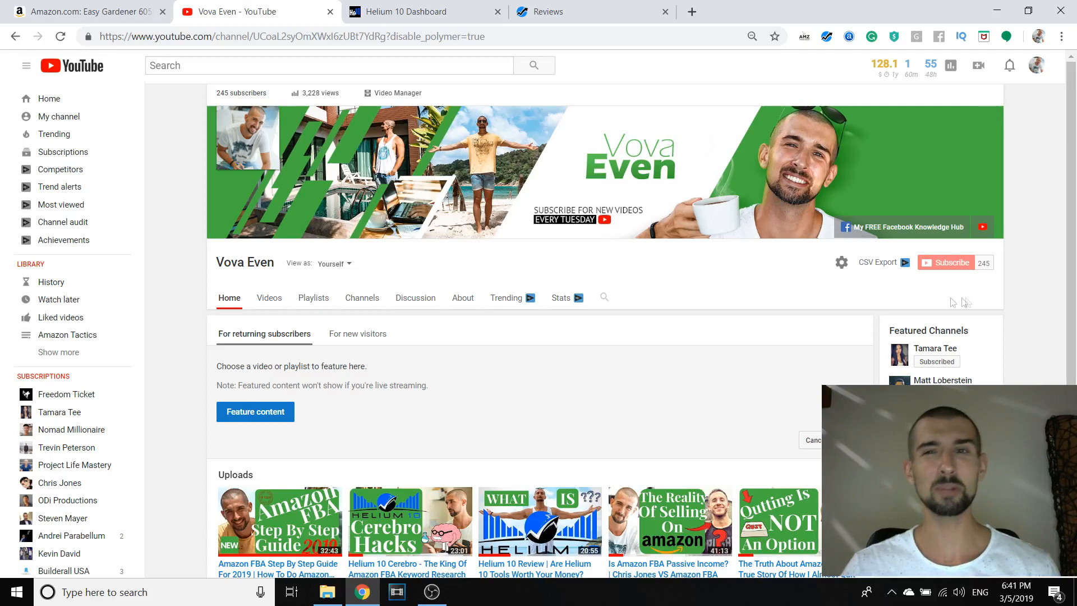
{"action": "mouse_move", "coordinate": [952, 263]}
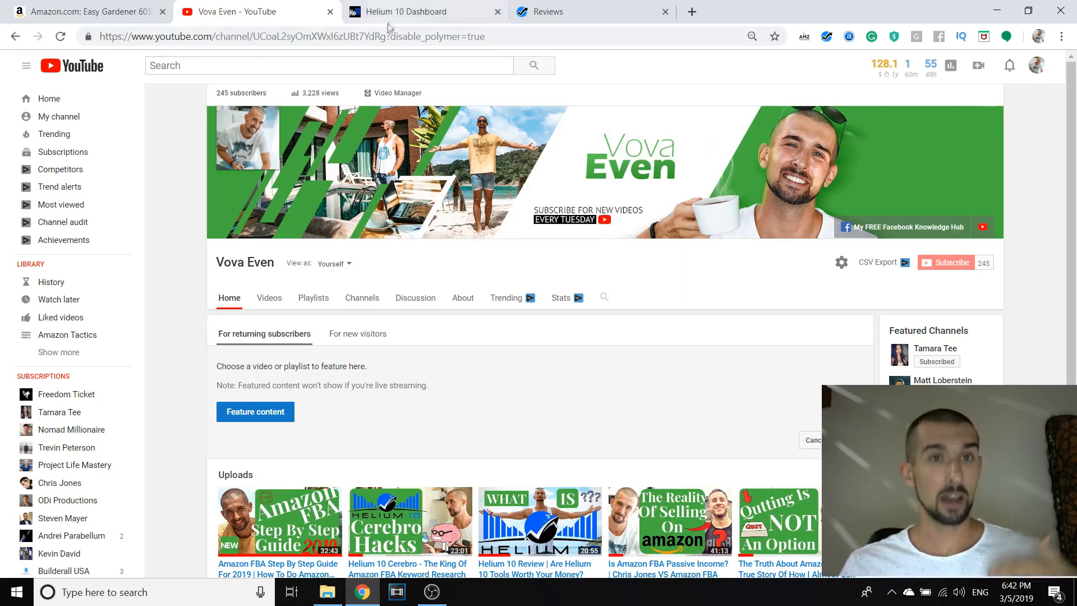
{"action": "left_click", "coordinate": [404, 11]}
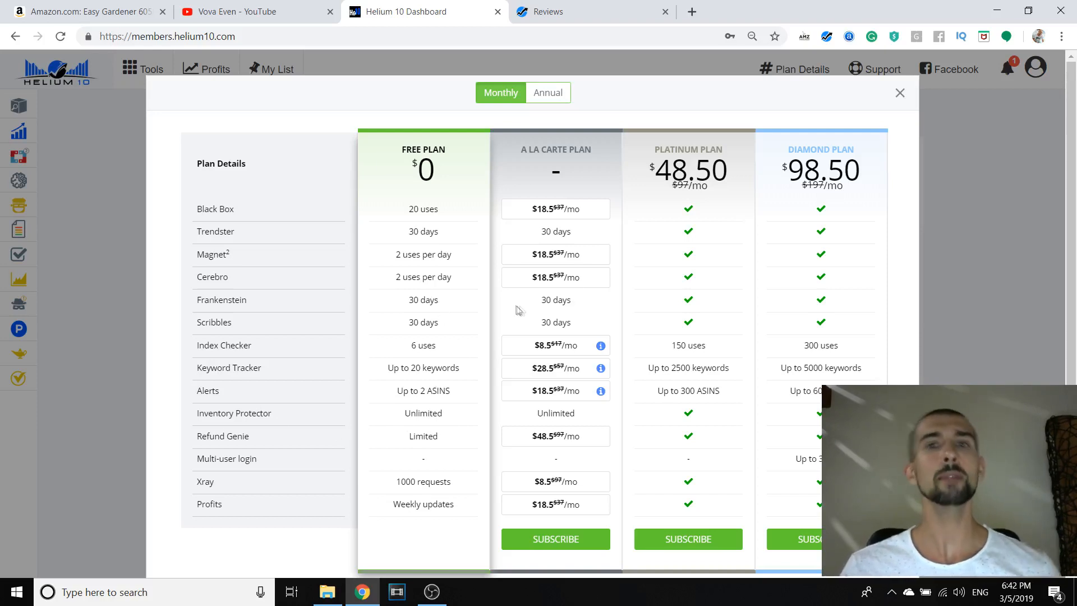
{"action": "scroll", "scroll_direction": "down", "scroll_amount": 3}
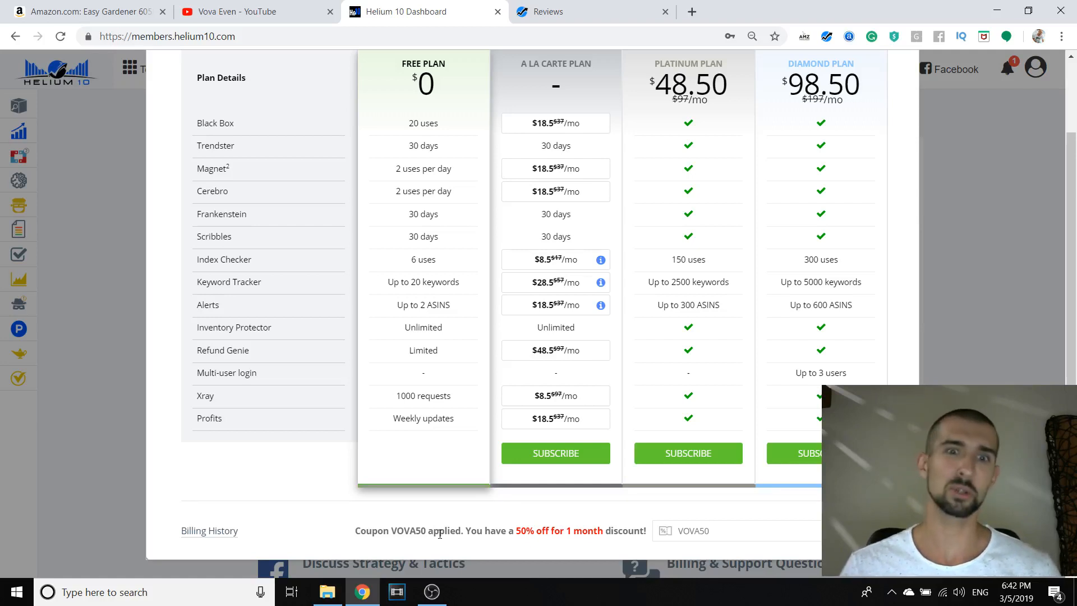
{"action": "double_click", "coordinate": [408, 532]}
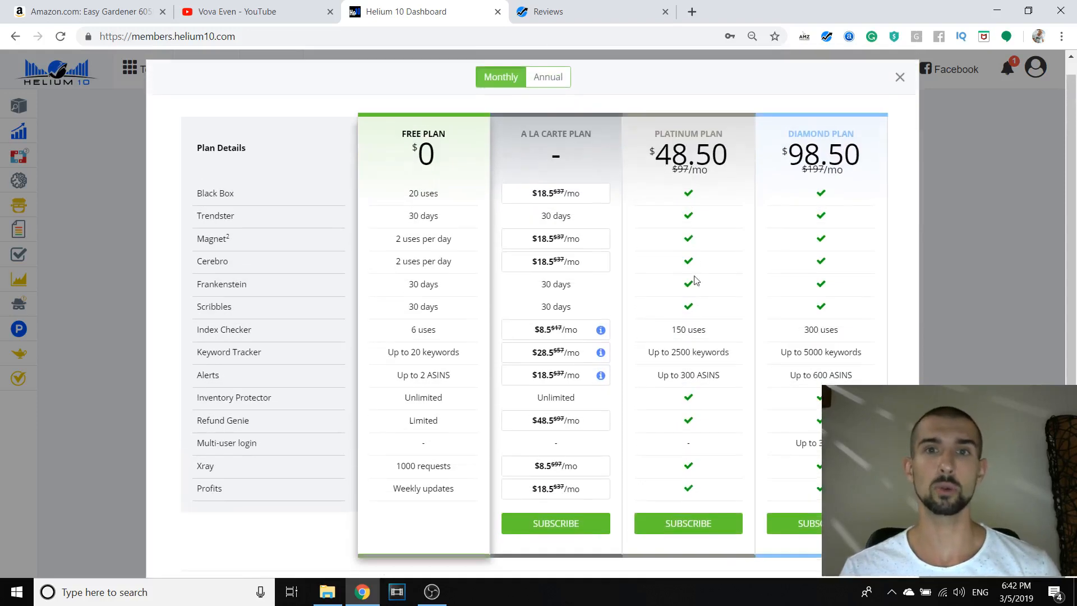
{"action": "mouse_move", "coordinate": [679, 124]}
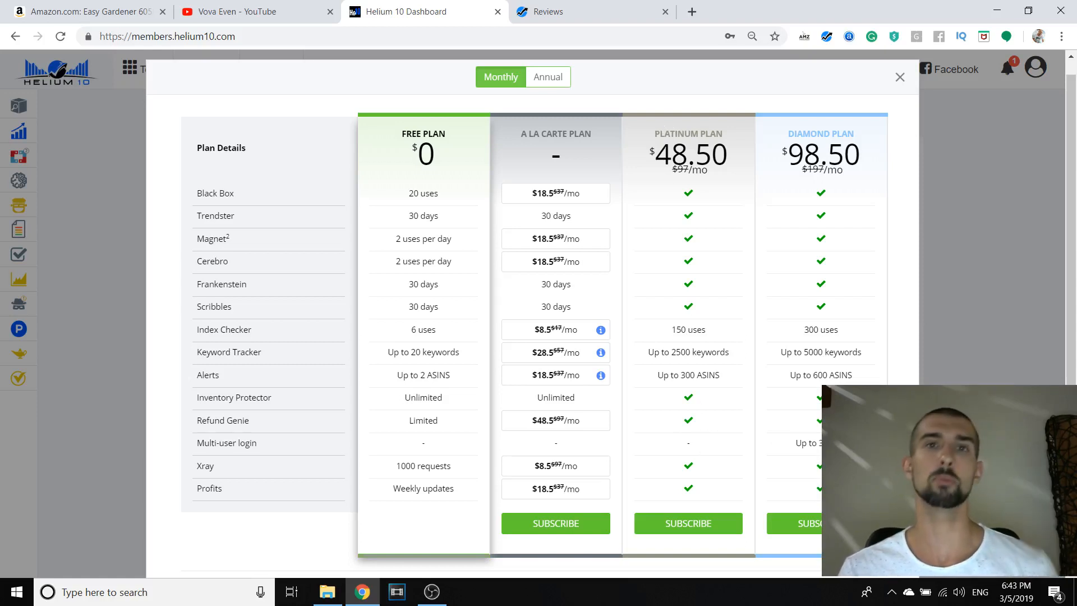
{"action": "mouse_move", "coordinate": [714, 186]}
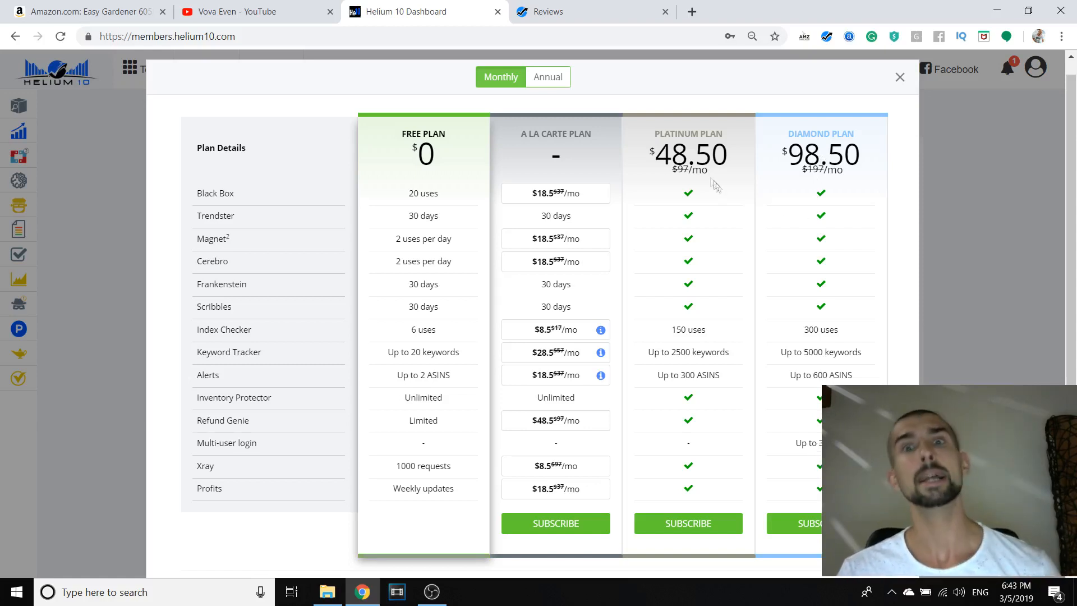
{"action": "mouse_move", "coordinate": [695, 167]}
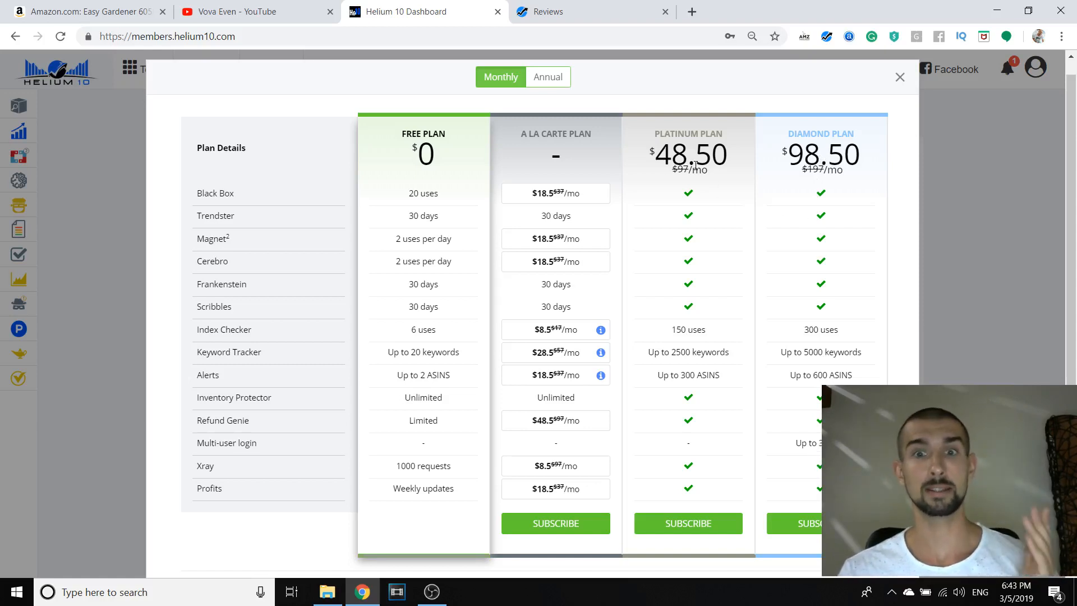
{"action": "scroll", "scroll_direction": "down", "scroll_amount": 3}
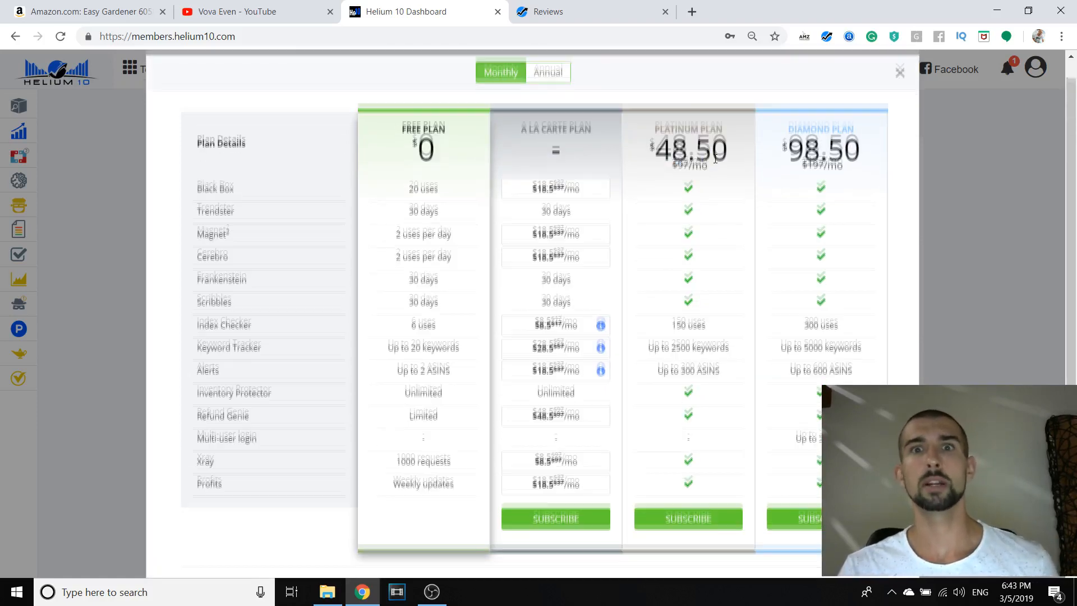
- Check the discounted plan prices, then go back to the Amazon deer netting page
{"action": "scroll", "scroll_direction": "down", "scroll_amount": 3}
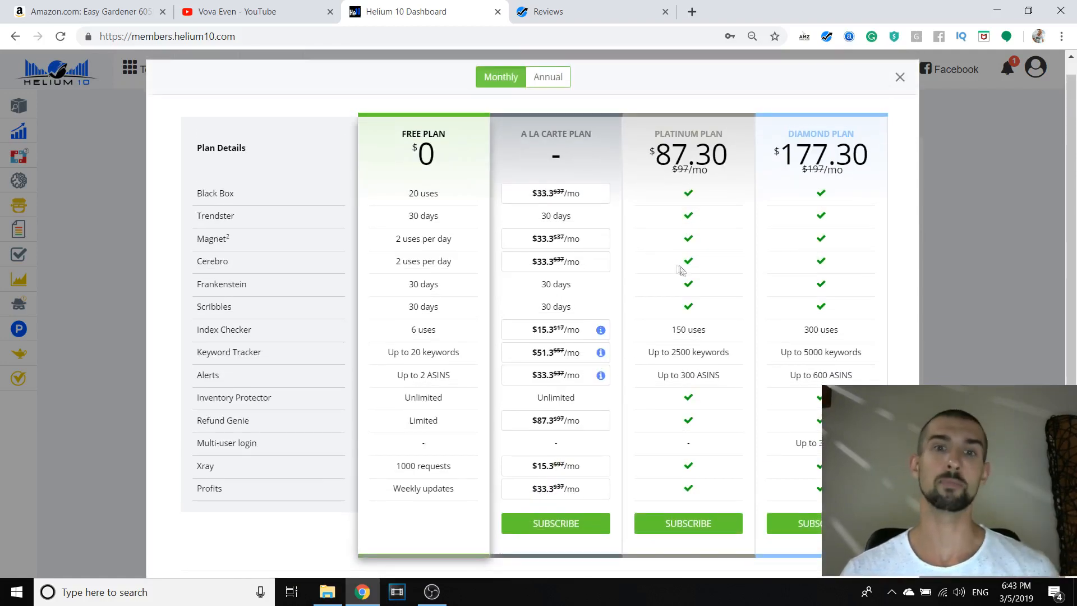
{"action": "scroll", "scroll_direction": "down", "scroll_amount": 3}
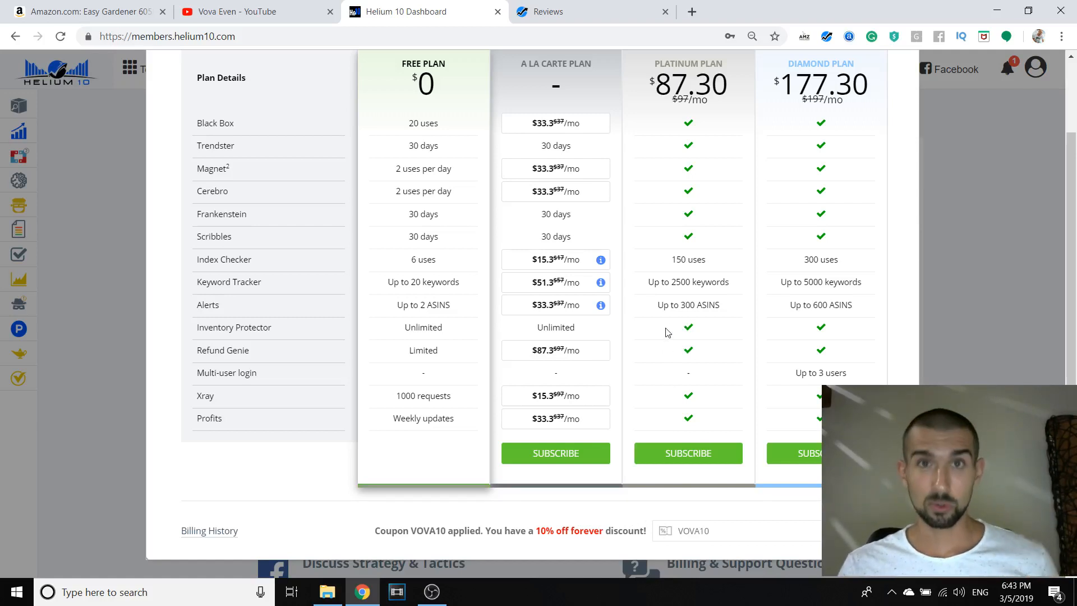
{"action": "left_click", "coordinate": [591, 12]}
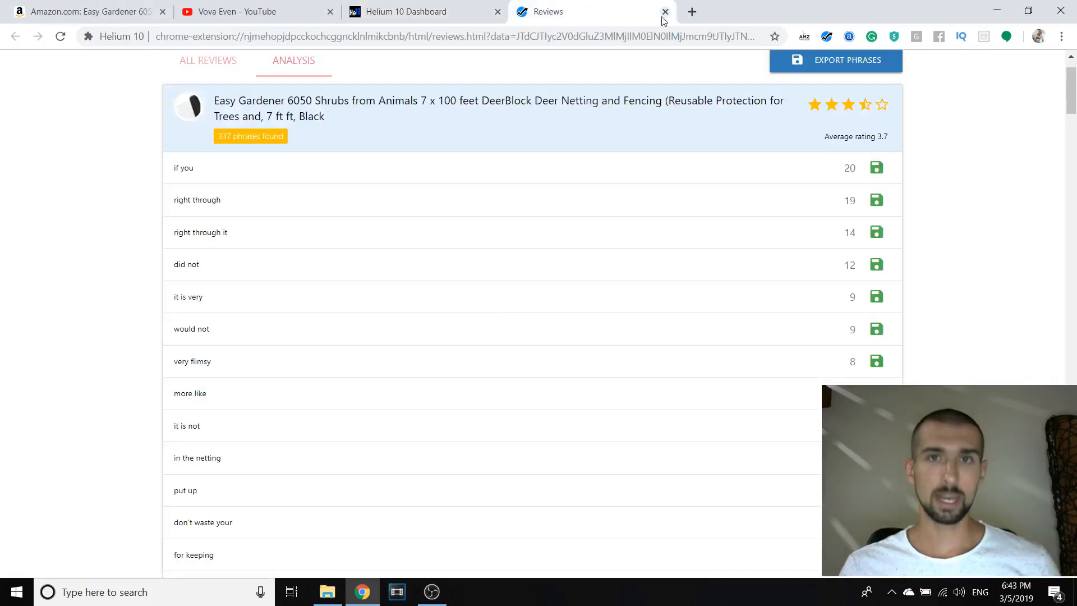
{"action": "left_click", "coordinate": [664, 12]}
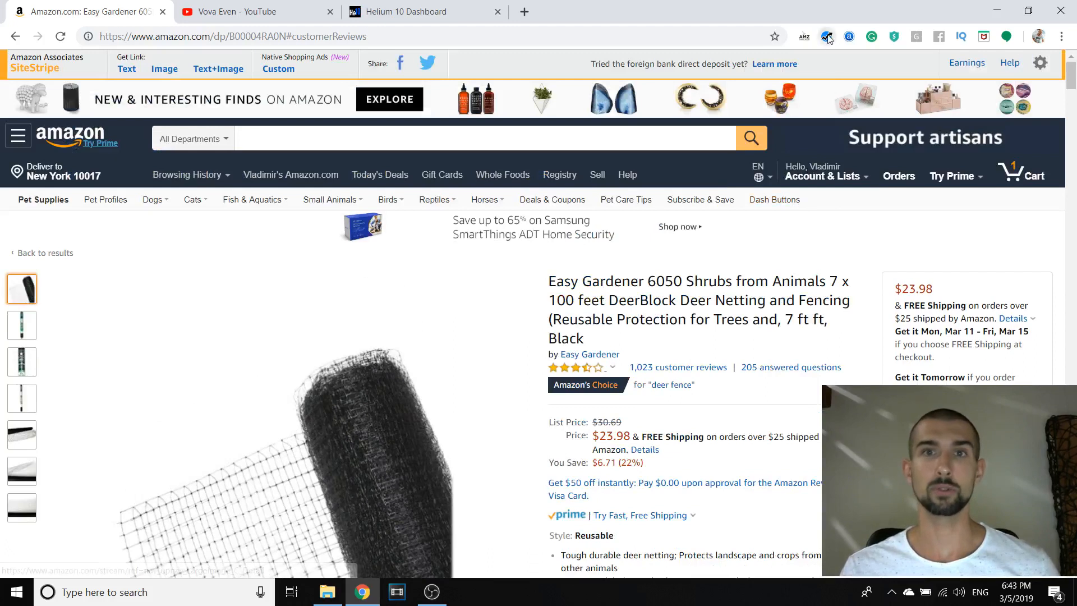
- Re-extract the deer netting reviews (817 found) and view their 1,228-phrase analysis
{"action": "left_click", "coordinate": [827, 36]}
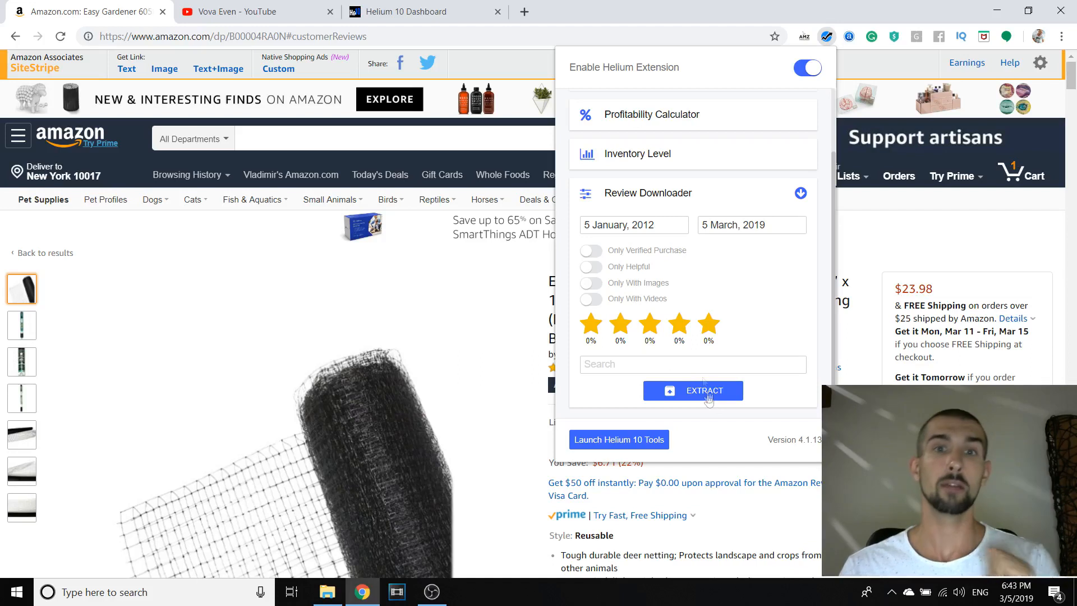
{"action": "left_click", "coordinate": [693, 390]}
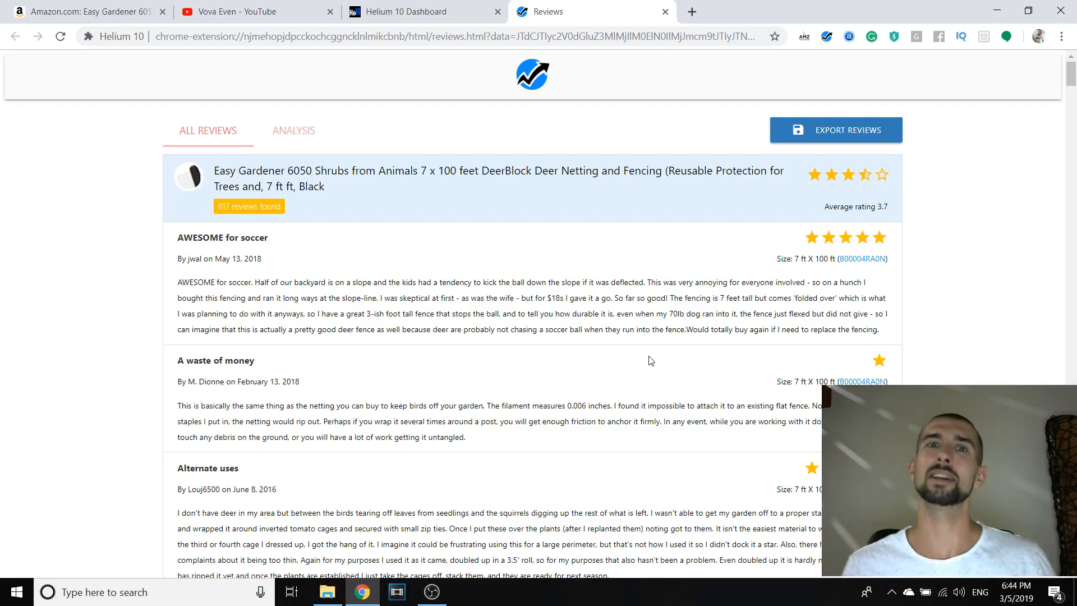
{"action": "mouse_move", "coordinate": [389, 308]}
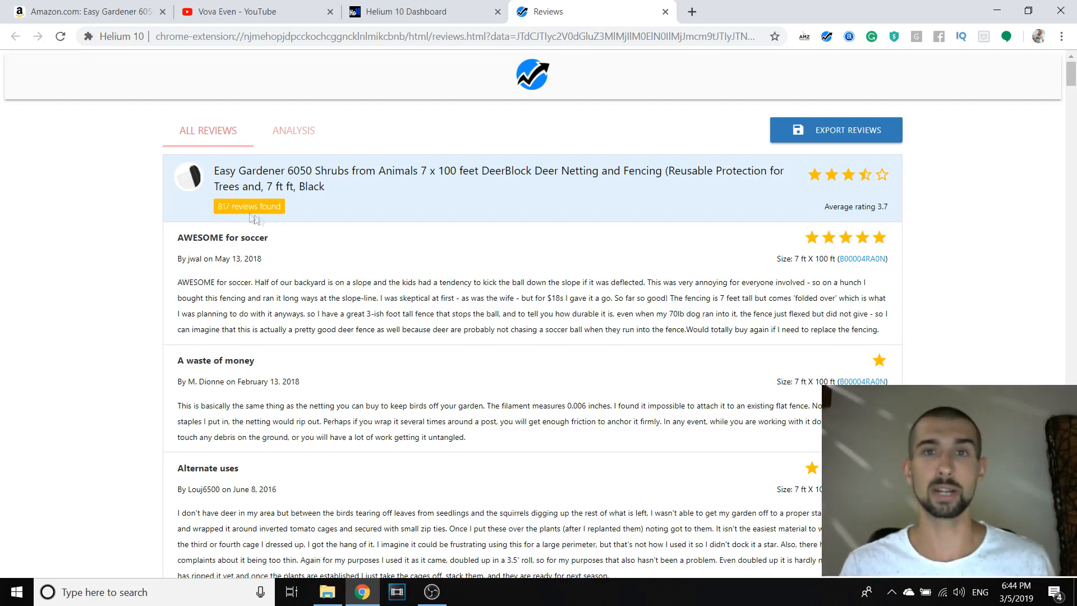
{"action": "left_click", "coordinate": [293, 131]}
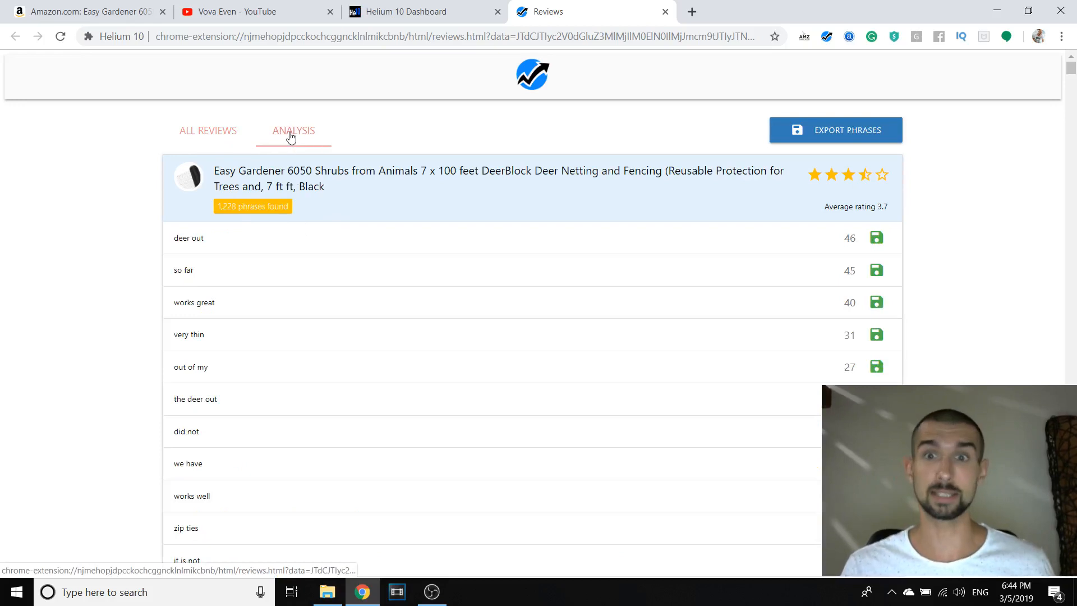
- Scroll the phrase list and expand 'very thin' (31) to show its highlighted reviews
{"action": "scroll", "scroll_direction": "down", "scroll_amount": 3}
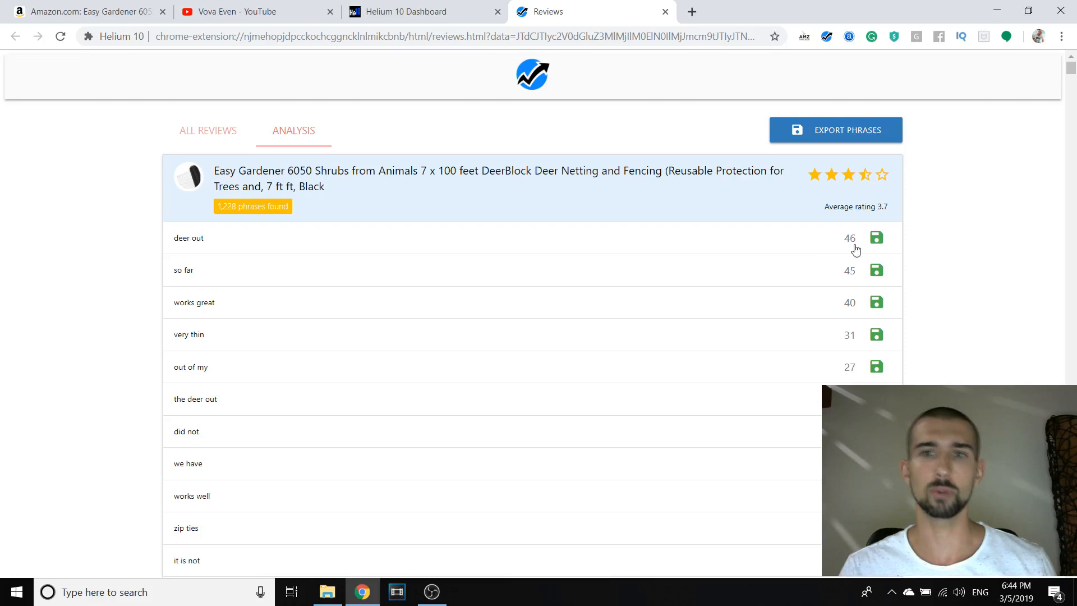
{"action": "mouse_move", "coordinate": [475, 274]}
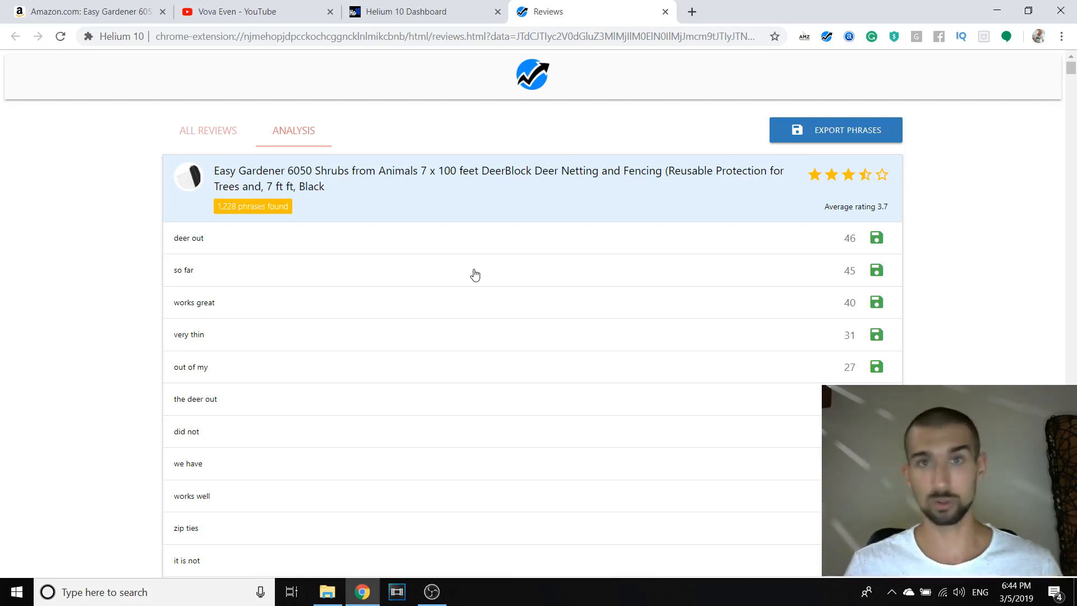
{"action": "scroll", "scroll_direction": "down", "scroll_amount": 3}
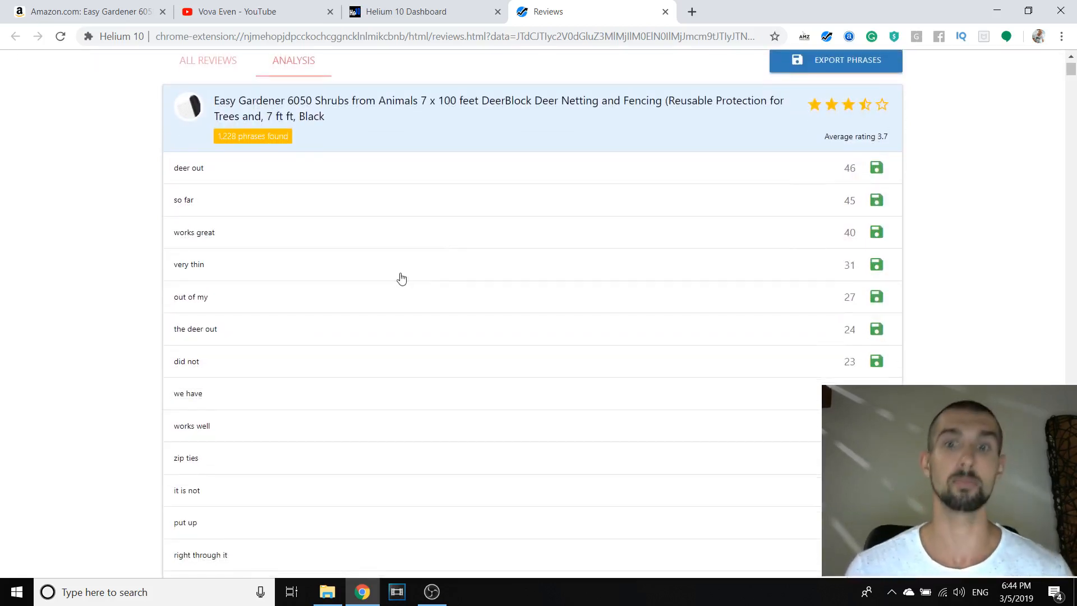
{"action": "mouse_move", "coordinate": [215, 435]}
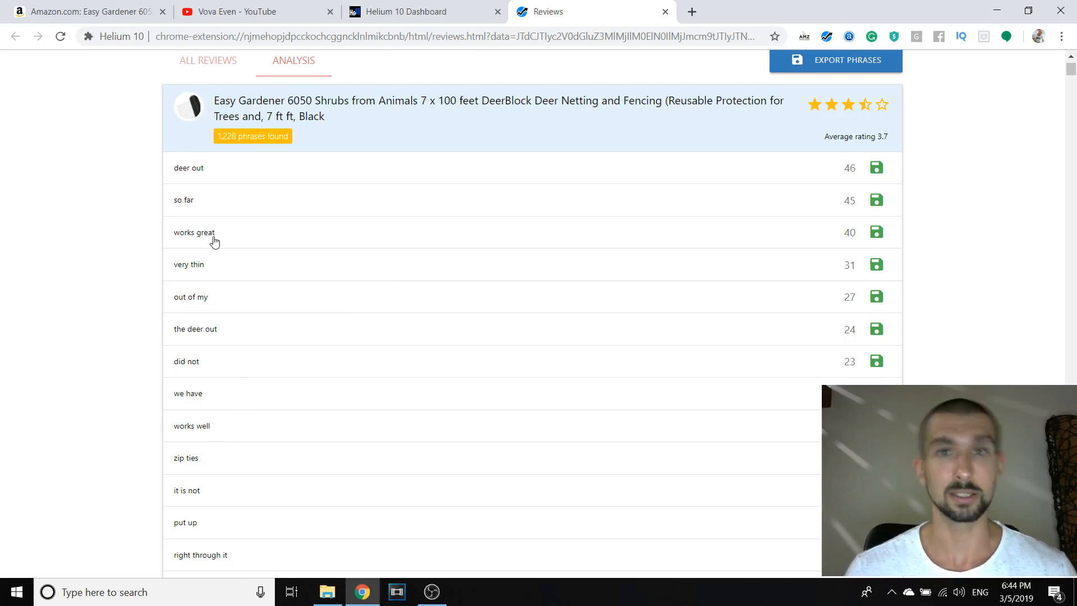
{"action": "left_click", "coordinate": [188, 264]}
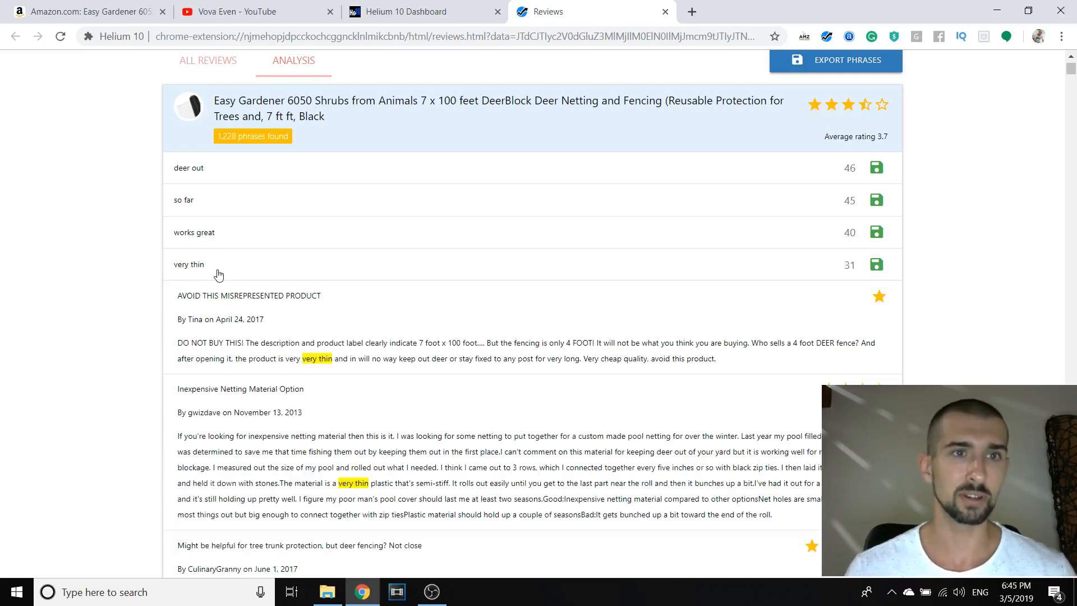
- Scroll through the reviews expanded under 'very thin'
{"action": "scroll", "scroll_direction": "down", "scroll_amount": 3}
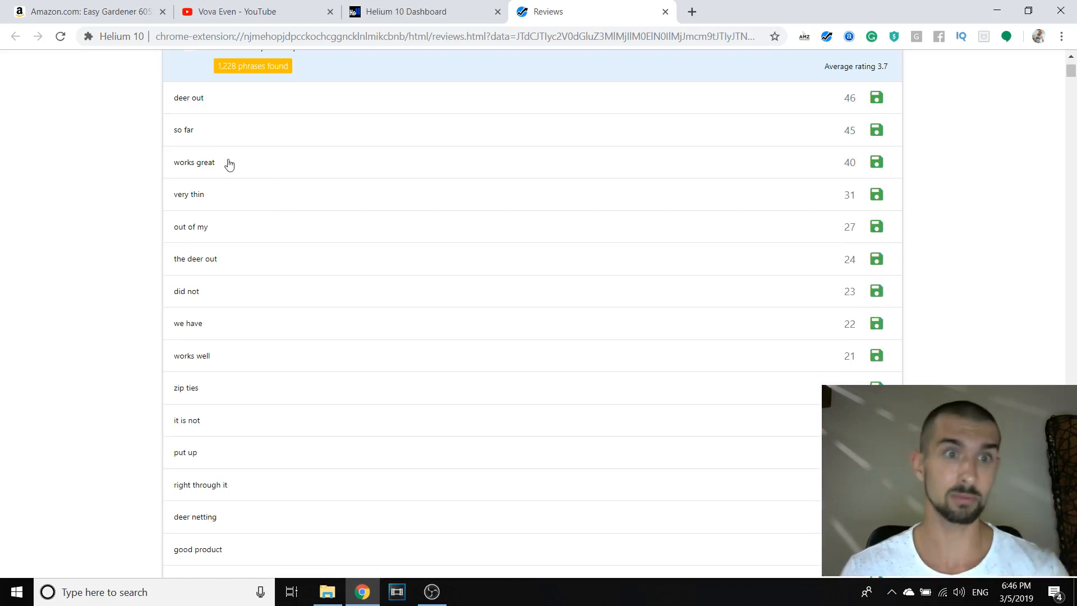
- Scroll down the phrase list to reach 'out of my garden'
{"action": "scroll", "scroll_direction": "down", "scroll_amount": 3}
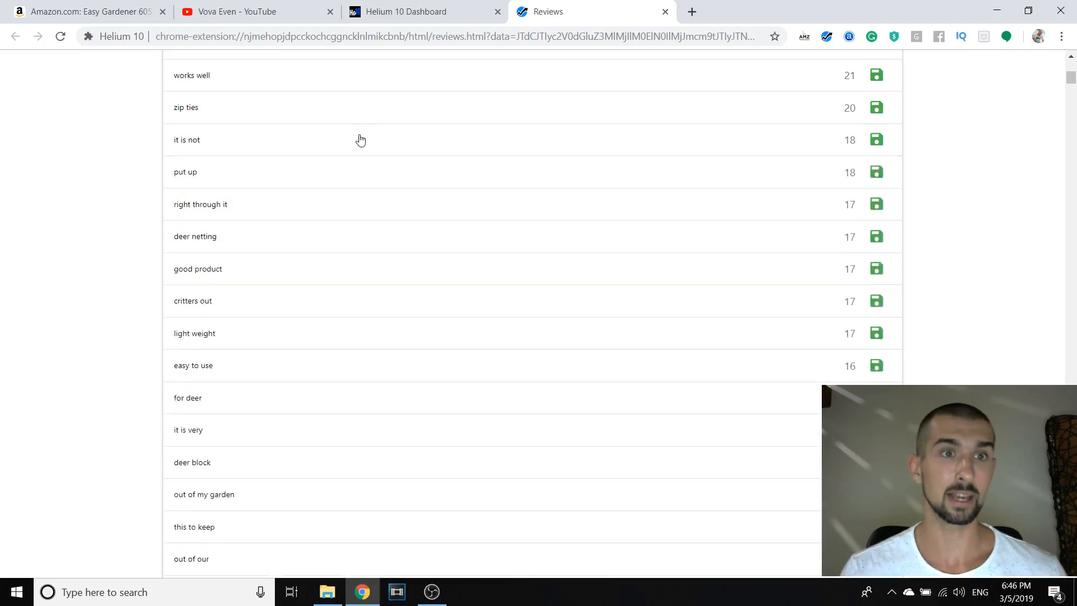
{"action": "scroll", "scroll_direction": "down", "scroll_amount": 3}
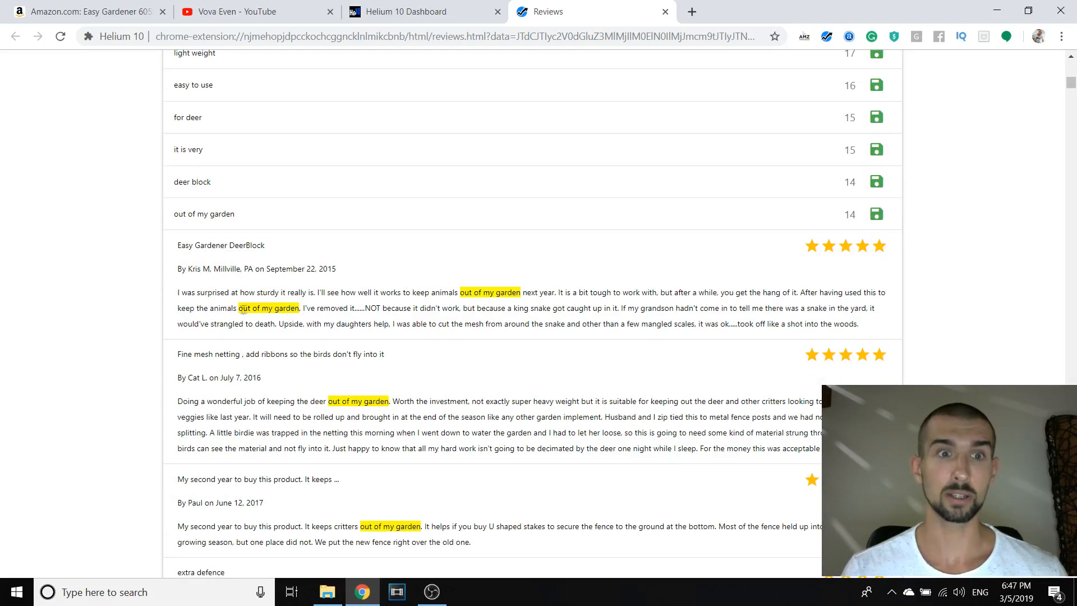
{"action": "scroll", "scroll_direction": "down", "scroll_amount": 3}
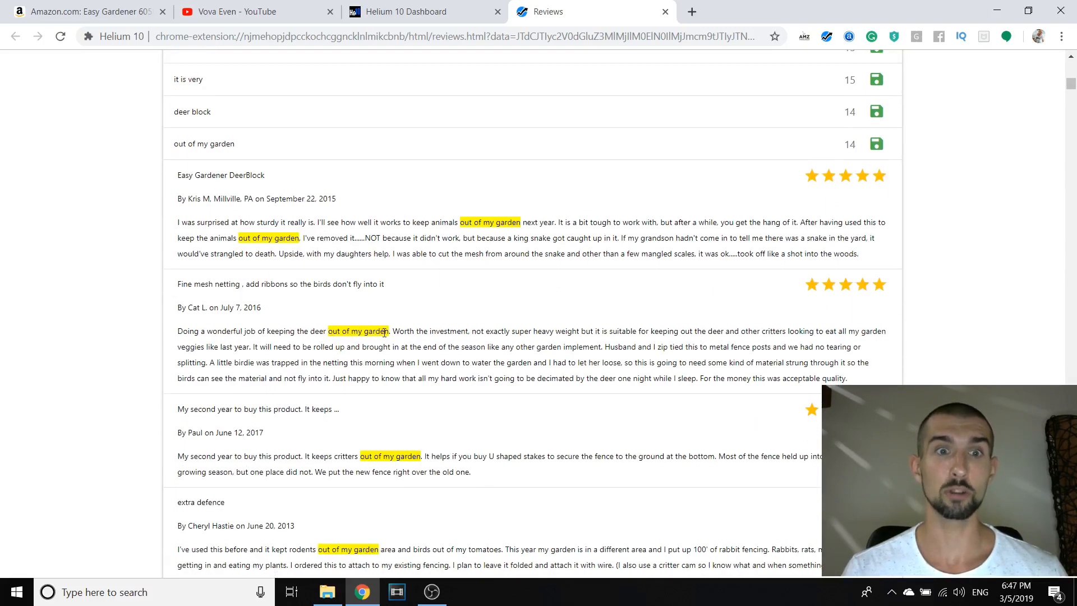
{"action": "scroll", "scroll_direction": "down", "scroll_amount": 3}
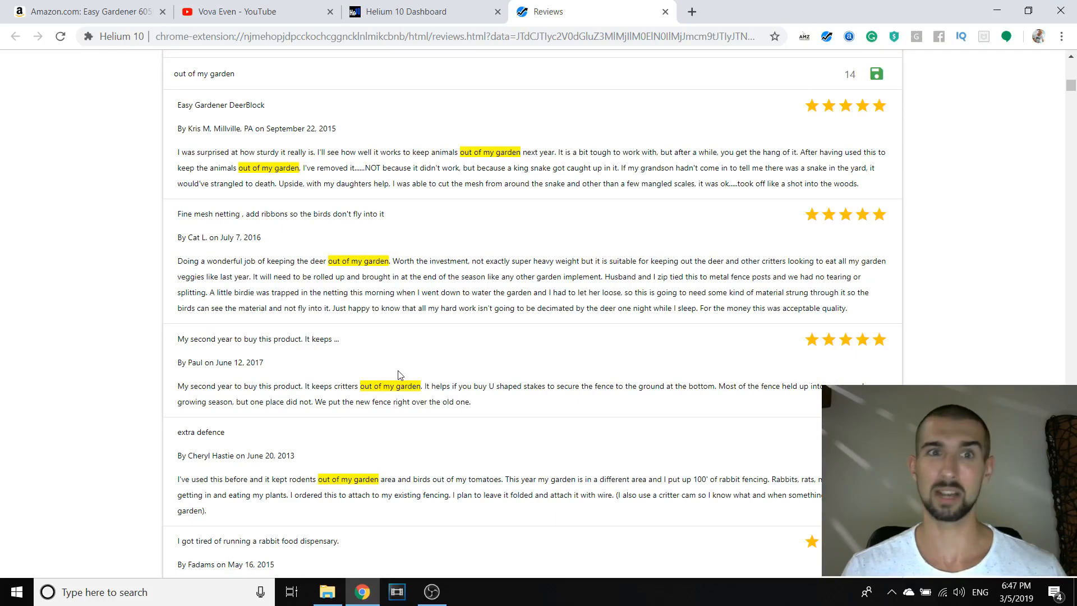
{"action": "mouse_move", "coordinate": [426, 337]}
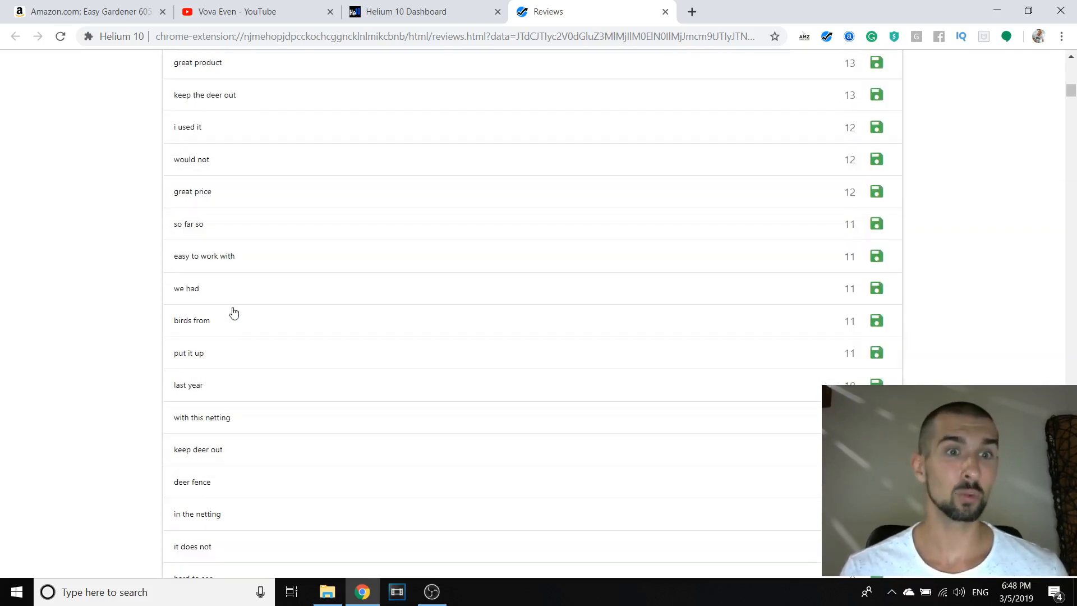
{"action": "scroll", "scroll_direction": "down", "scroll_amount": 3}
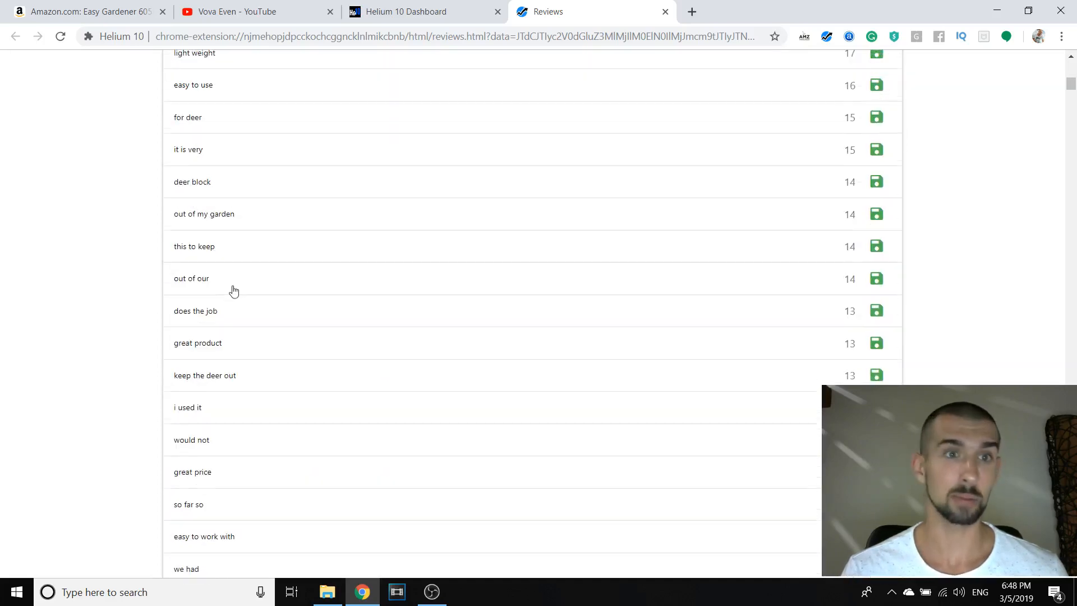
{"action": "scroll", "scroll_direction": "up", "scroll_amount": 3}
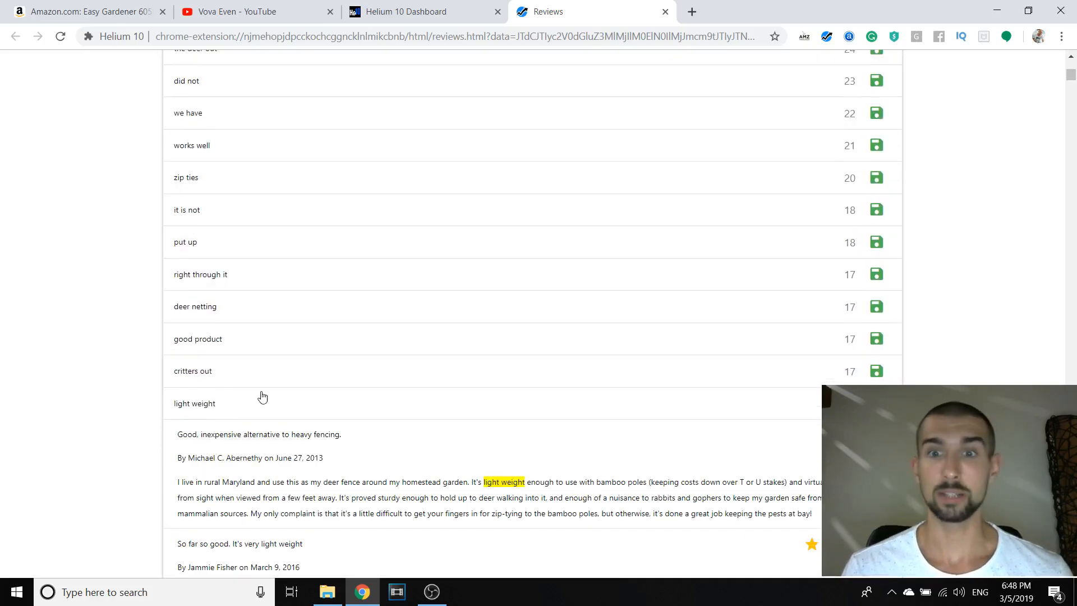
{"action": "scroll", "scroll_direction": "down", "scroll_amount": 3}
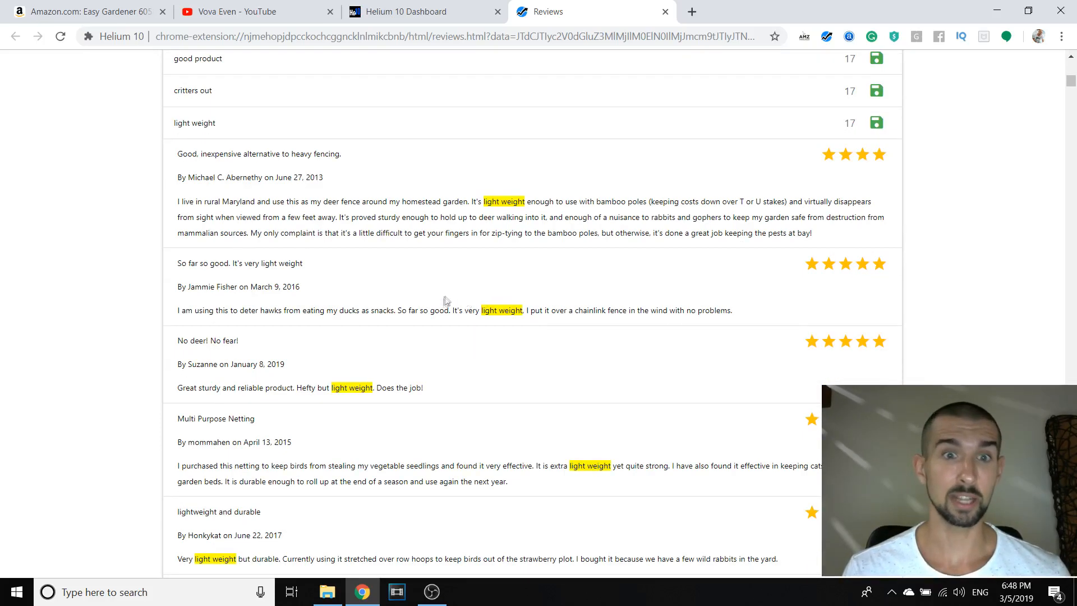
{"action": "scroll", "scroll_direction": "down", "scroll_amount": 3}
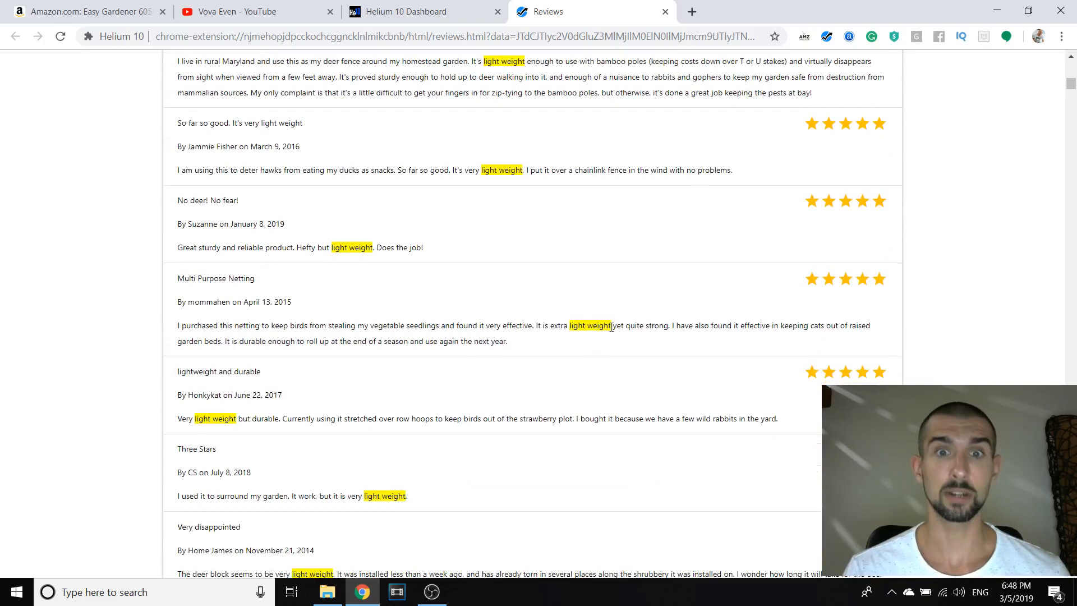
{"action": "mouse_move", "coordinate": [617, 312]}
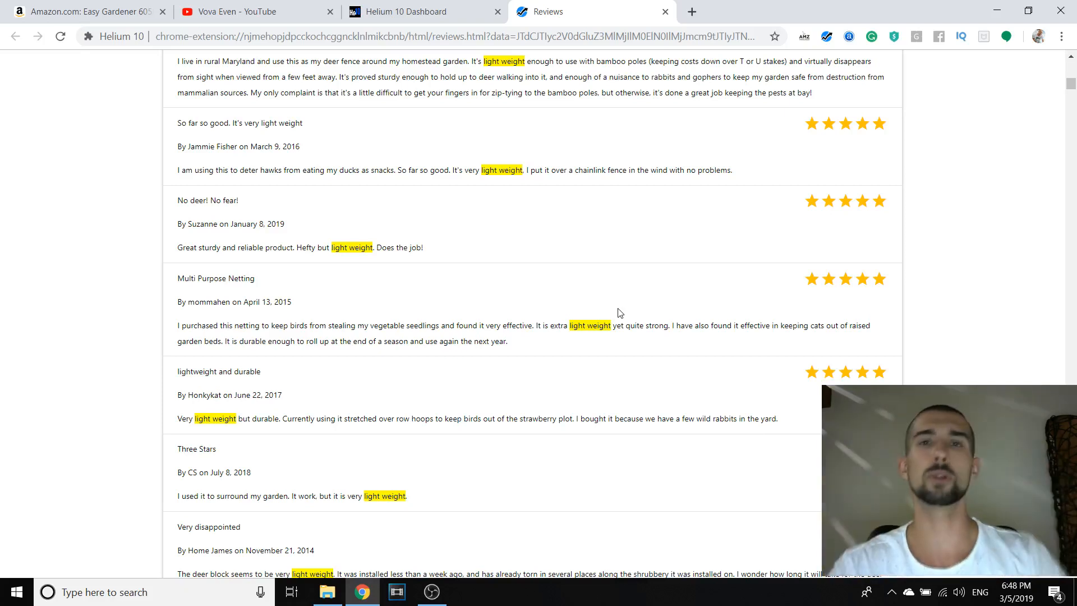
{"action": "scroll", "scroll_direction": "up", "scroll_amount": 3}
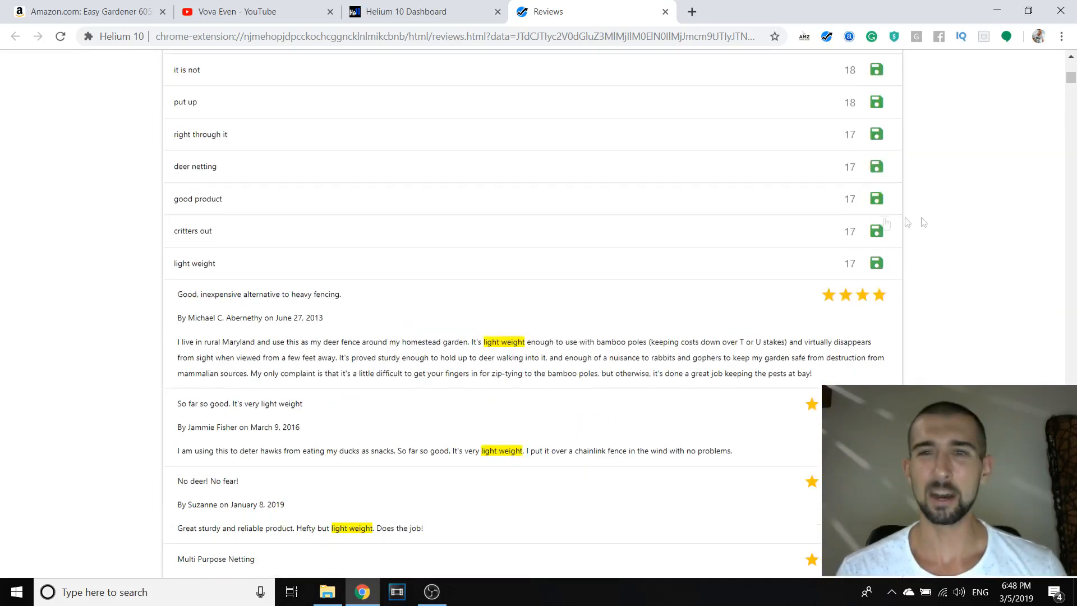
{"action": "scroll", "scroll_direction": "down", "scroll_amount": 3}
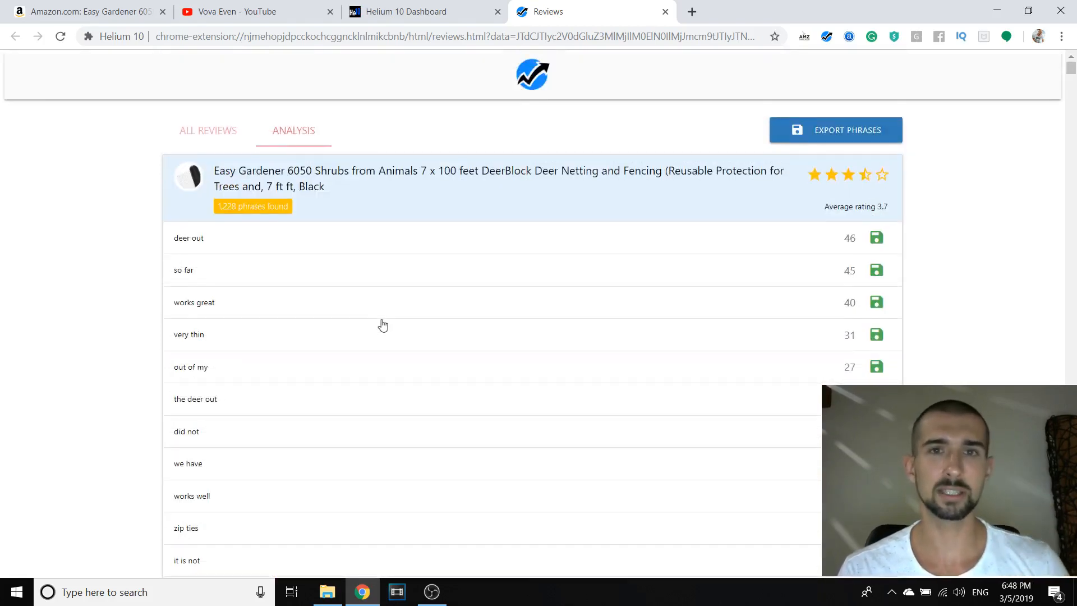
{"action": "mouse_move", "coordinate": [428, 292]}
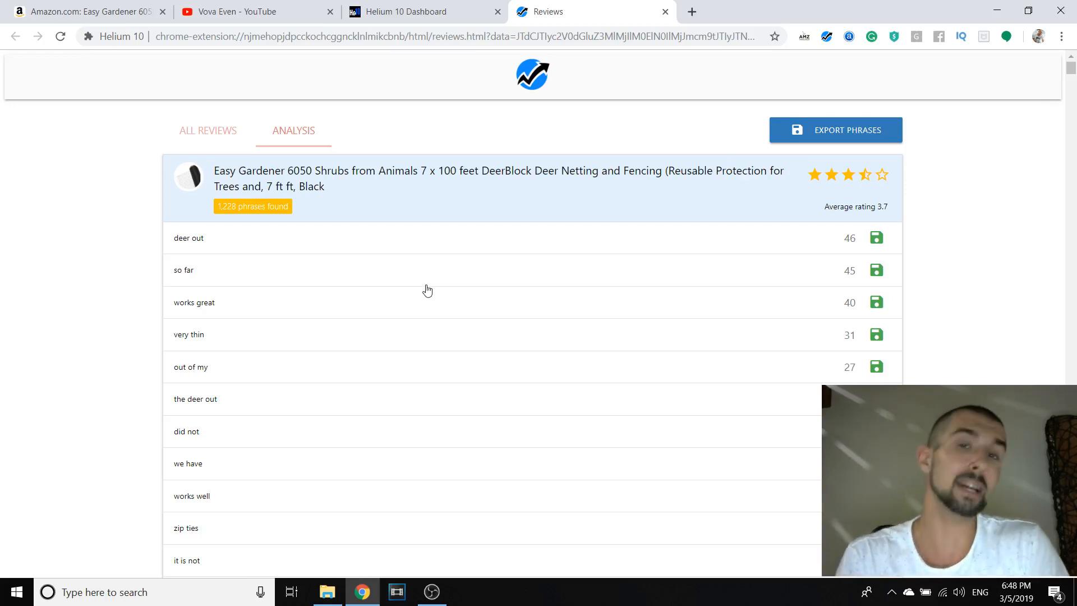
- Show the four 'the deer from eating' reviews highlighted, then return the analysis to the top
{"action": "scroll", "scroll_direction": "down", "scroll_amount": 3}
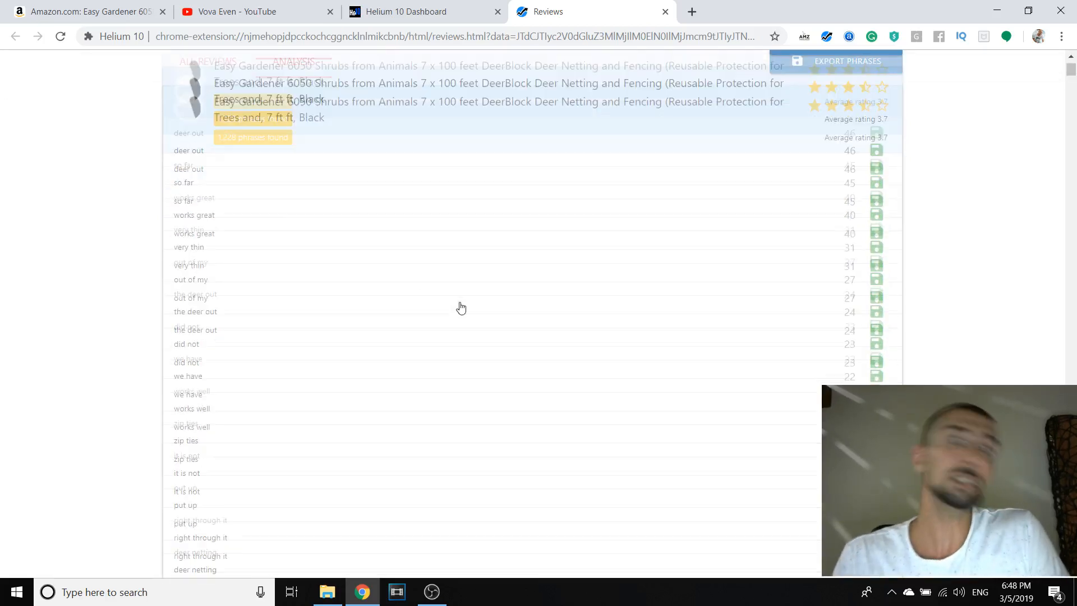
{"action": "scroll", "scroll_direction": "down", "scroll_amount": 3}
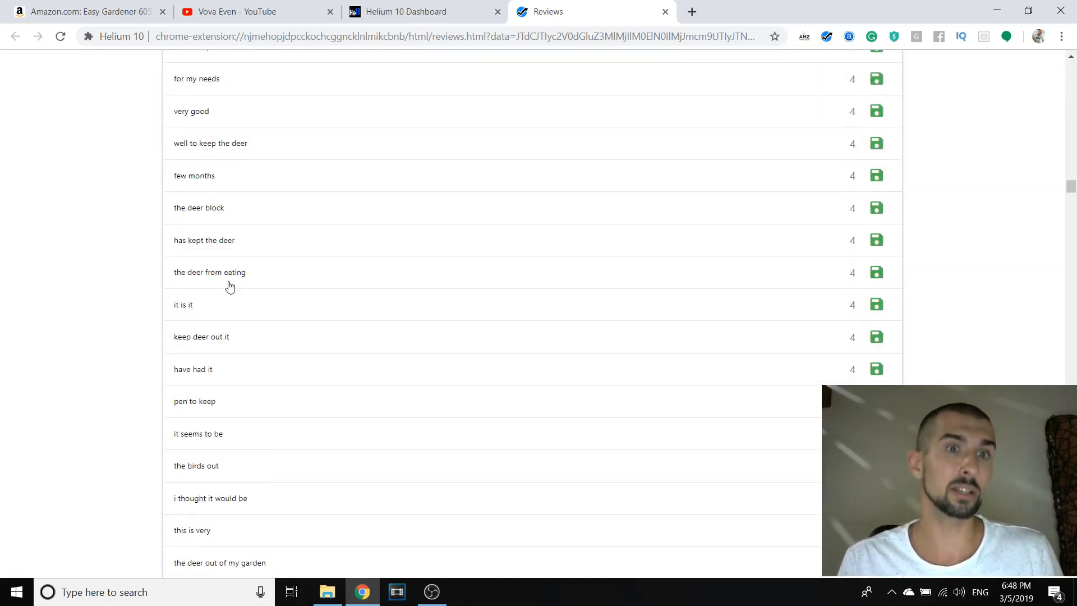
{"action": "left_click", "coordinate": [209, 272]}
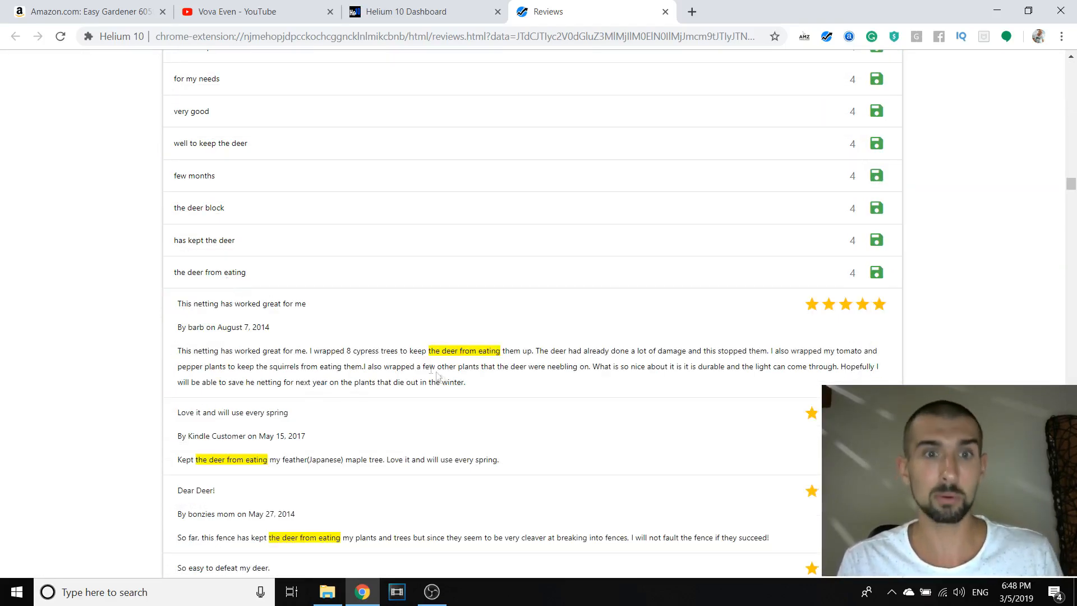
{"action": "left_click_drag", "start_coordinate": [320, 350], "coordinate": [367, 350]}
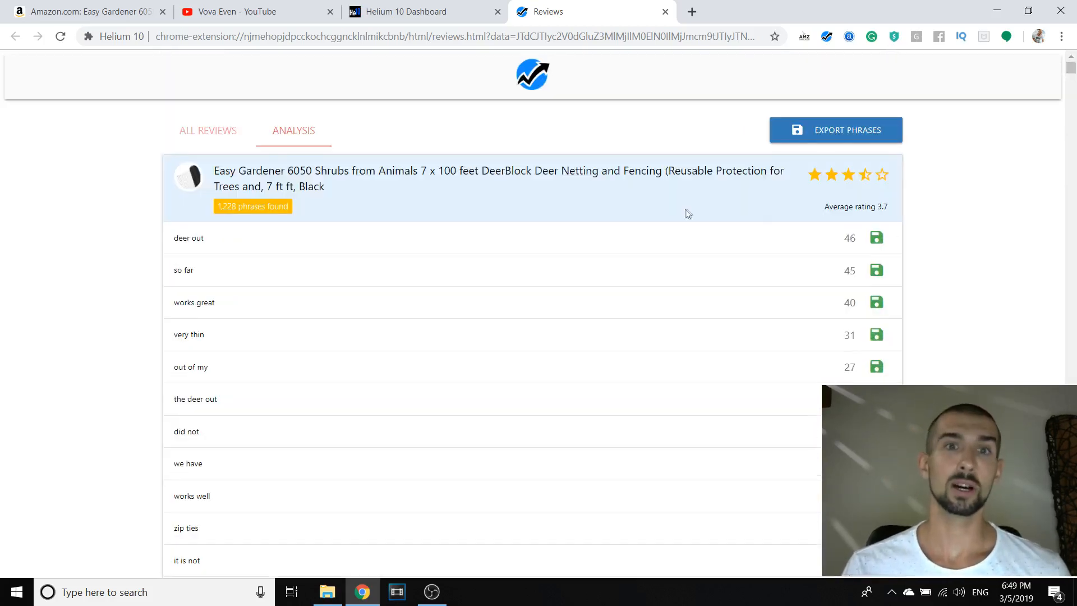
{"action": "mouse_move", "coordinate": [667, 208]}
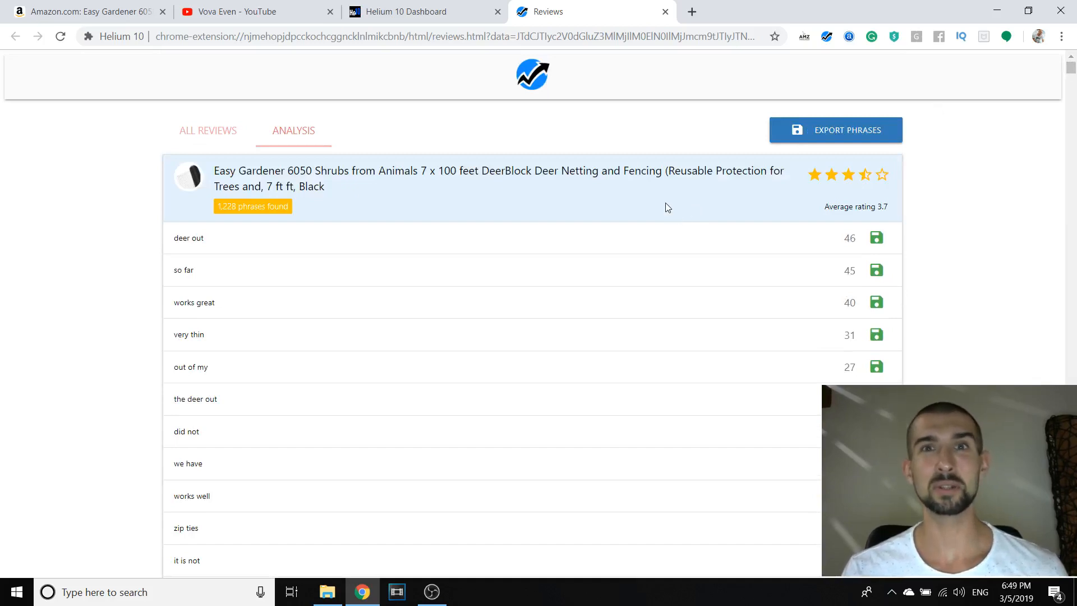